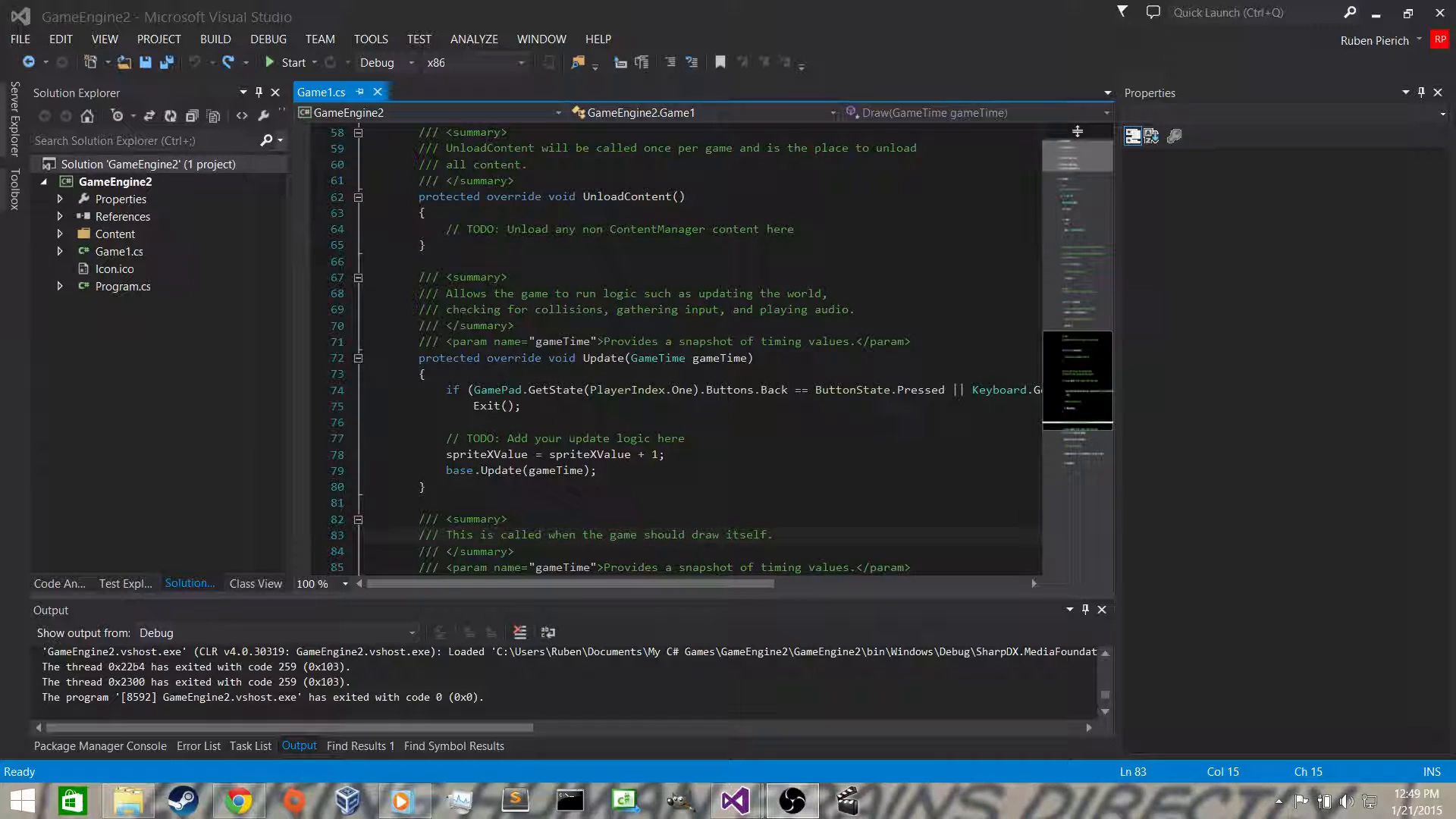
pyautogui.moveTo(286, 68)
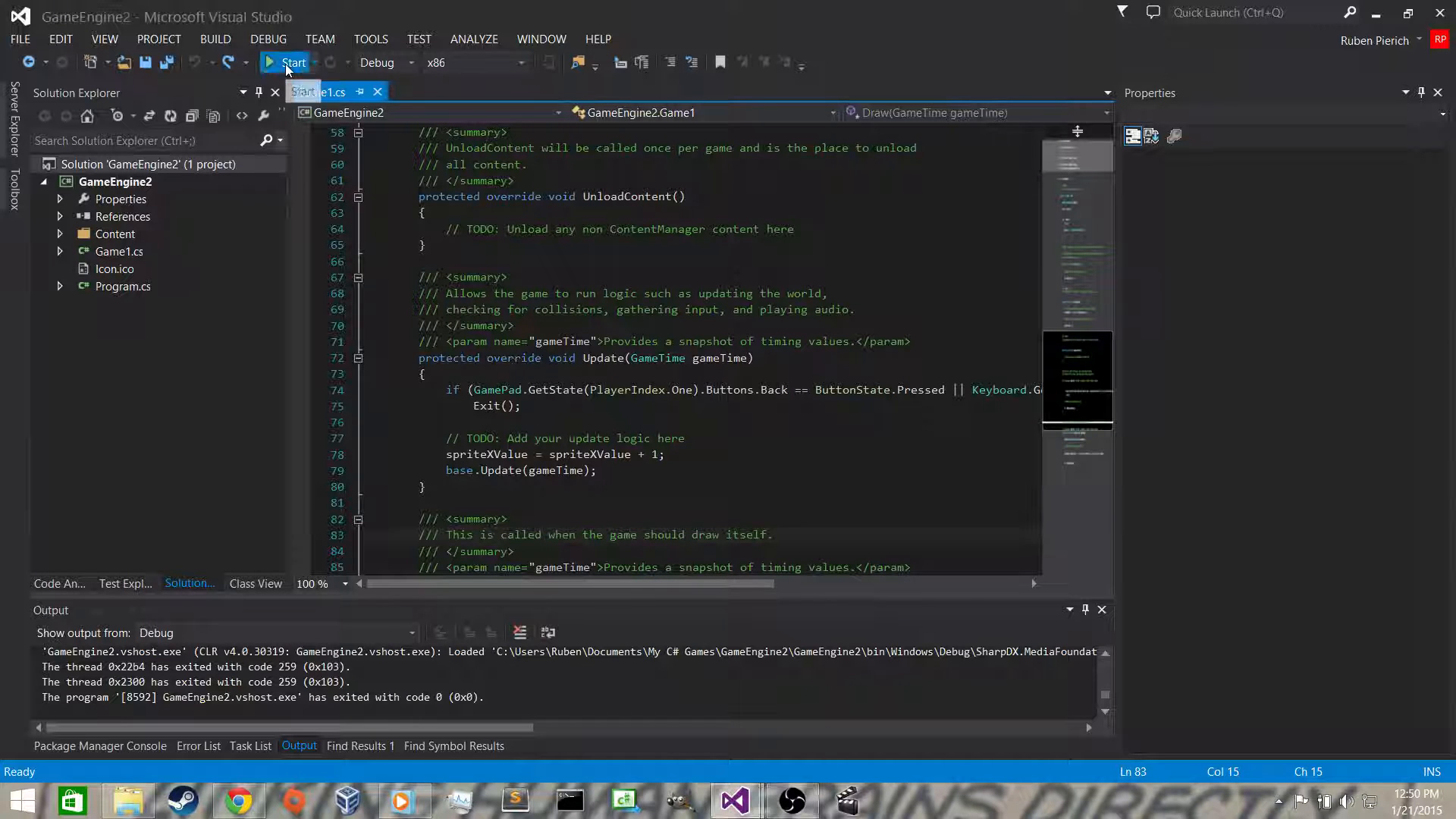
# Step: Run the game to watch the sprite move, then close the game window
pyautogui.click(285, 62)
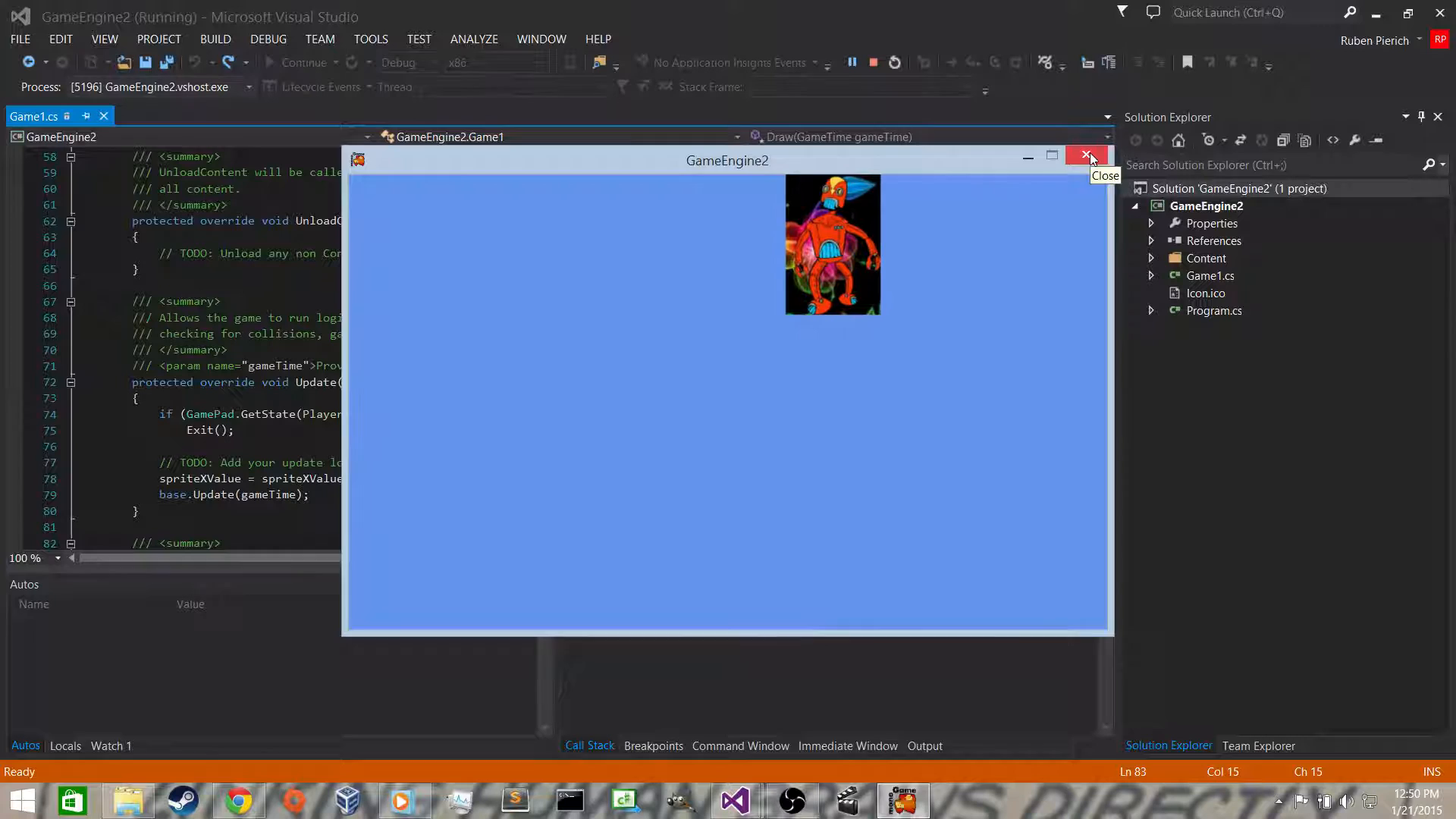
pyautogui.click(1084, 154)
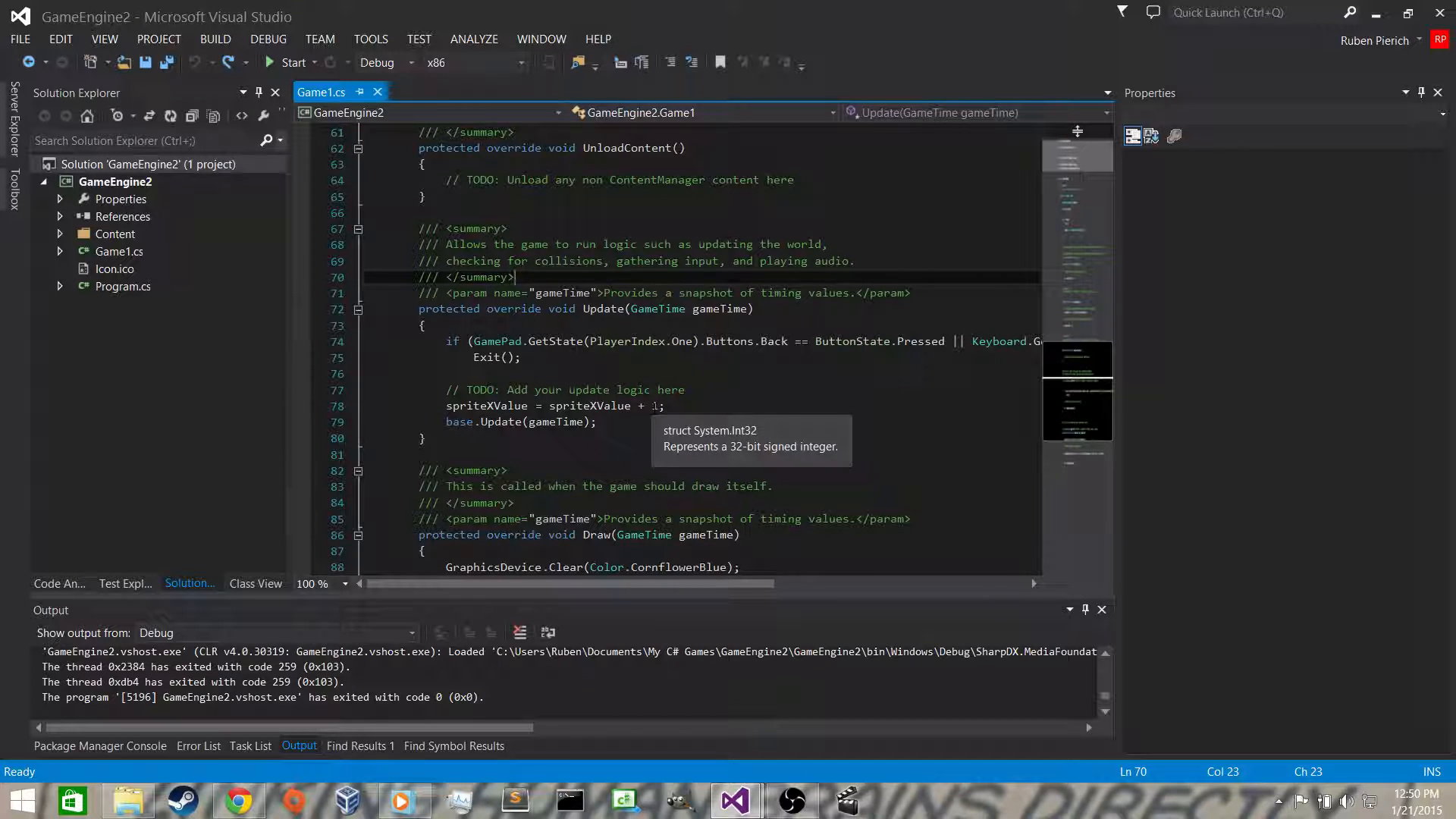
# Step: Remove the unconditional spriteXValue increment in Update and start an empty if block
pyautogui.click(570, 407)
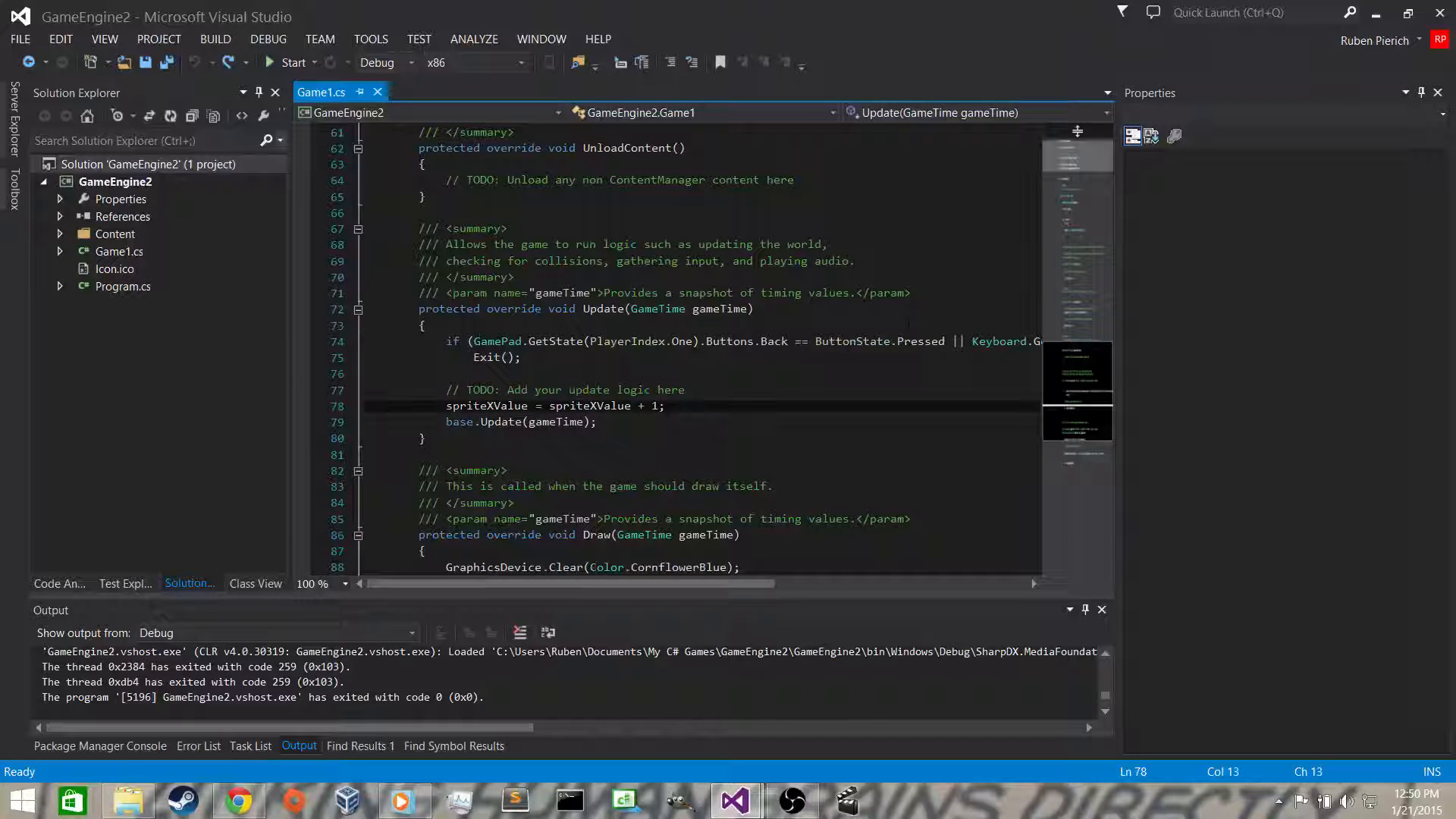
pyautogui.press('Delete')
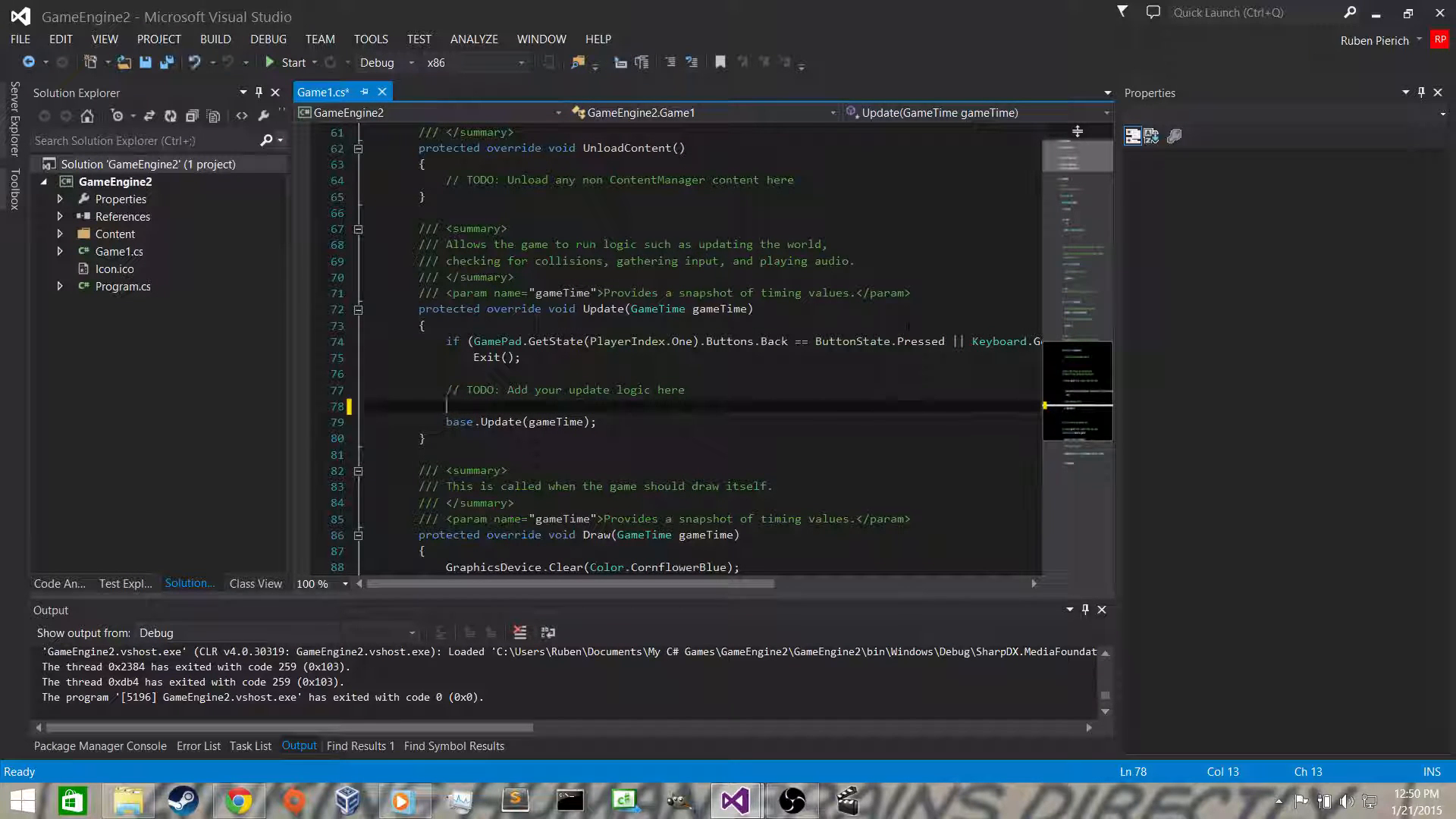
pyautogui.press('Enter')
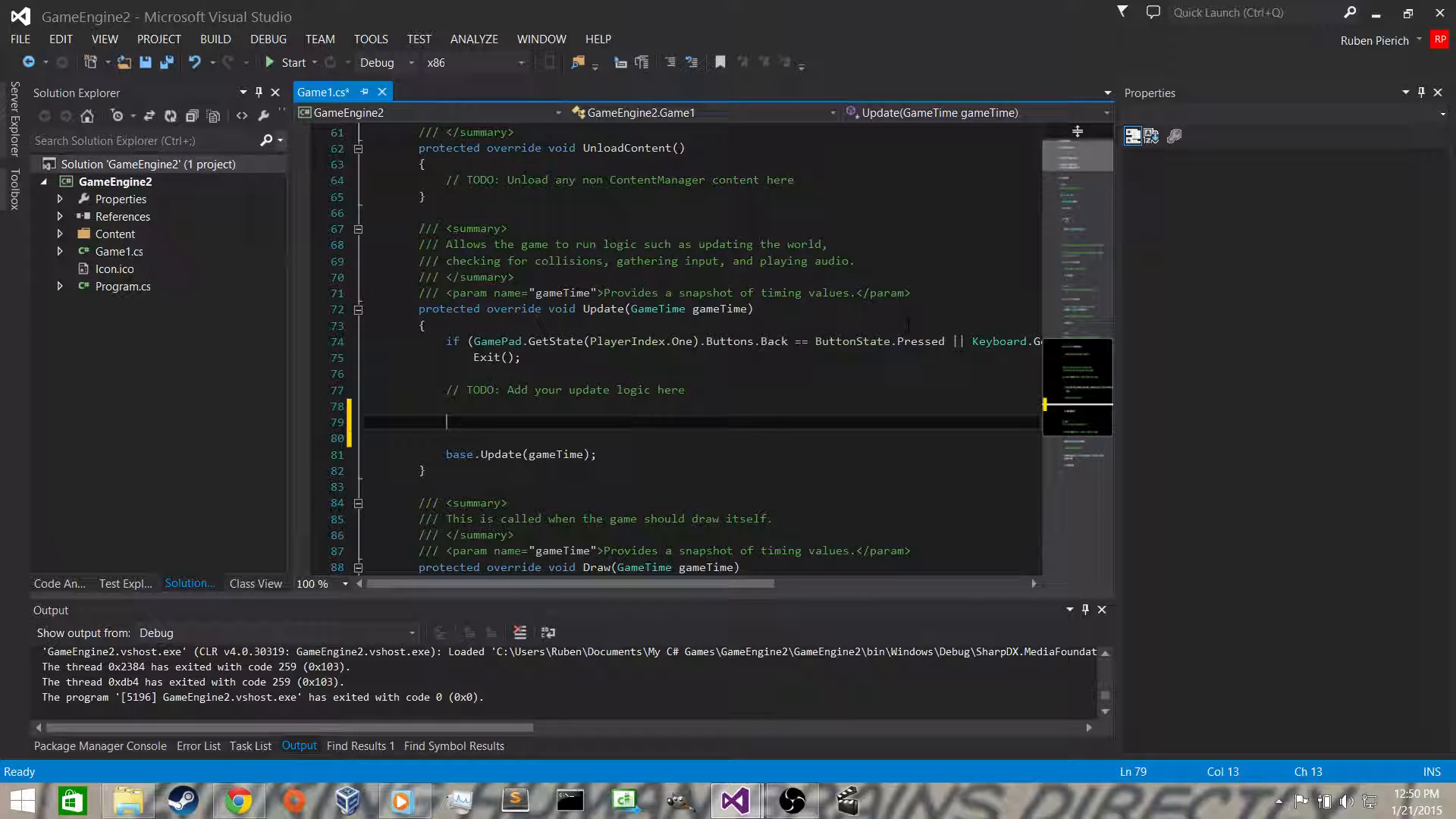
pyautogui.write('if(')
pyautogui.write('{')
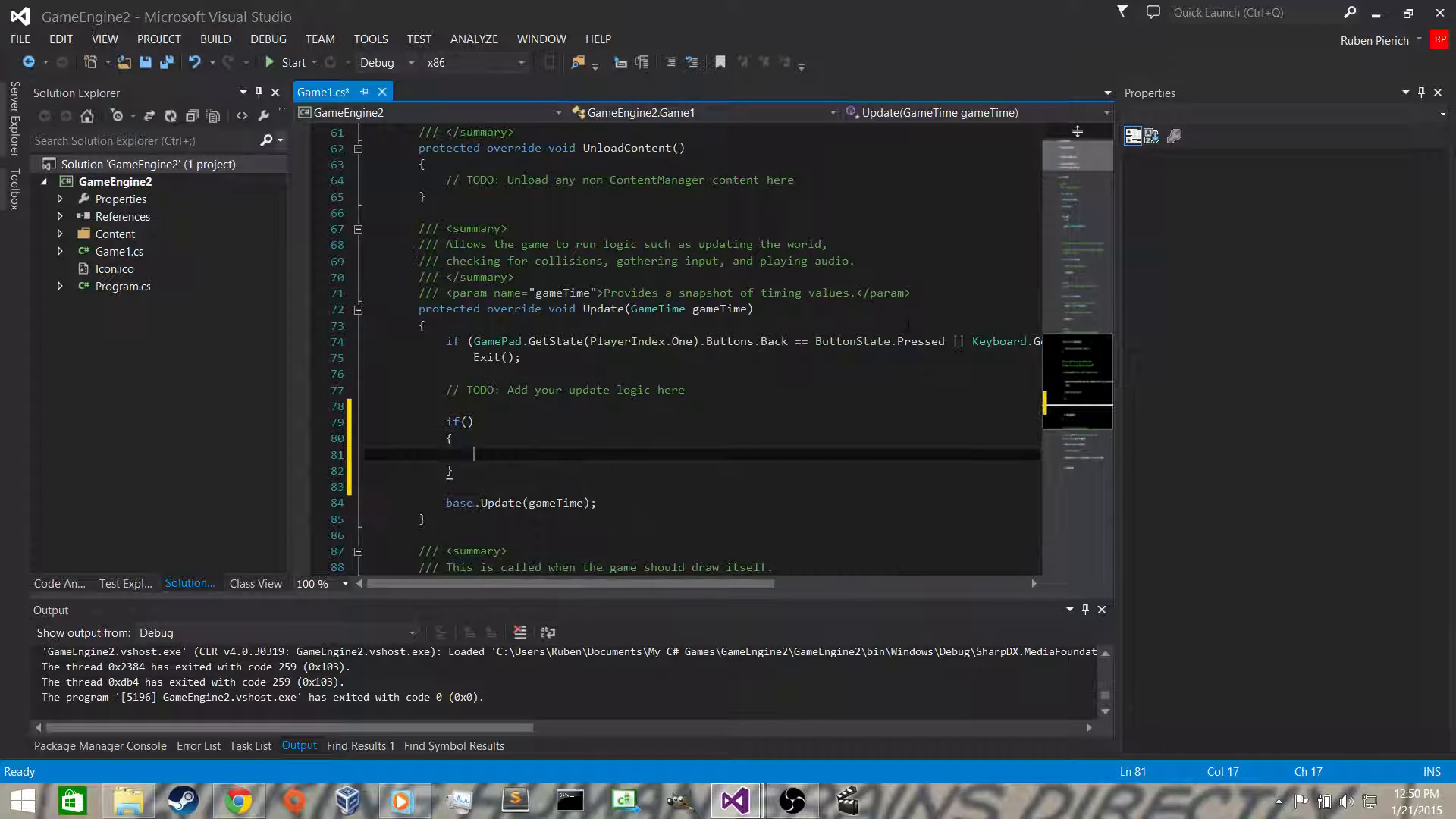
pyautogui.moveTo(463, 422)
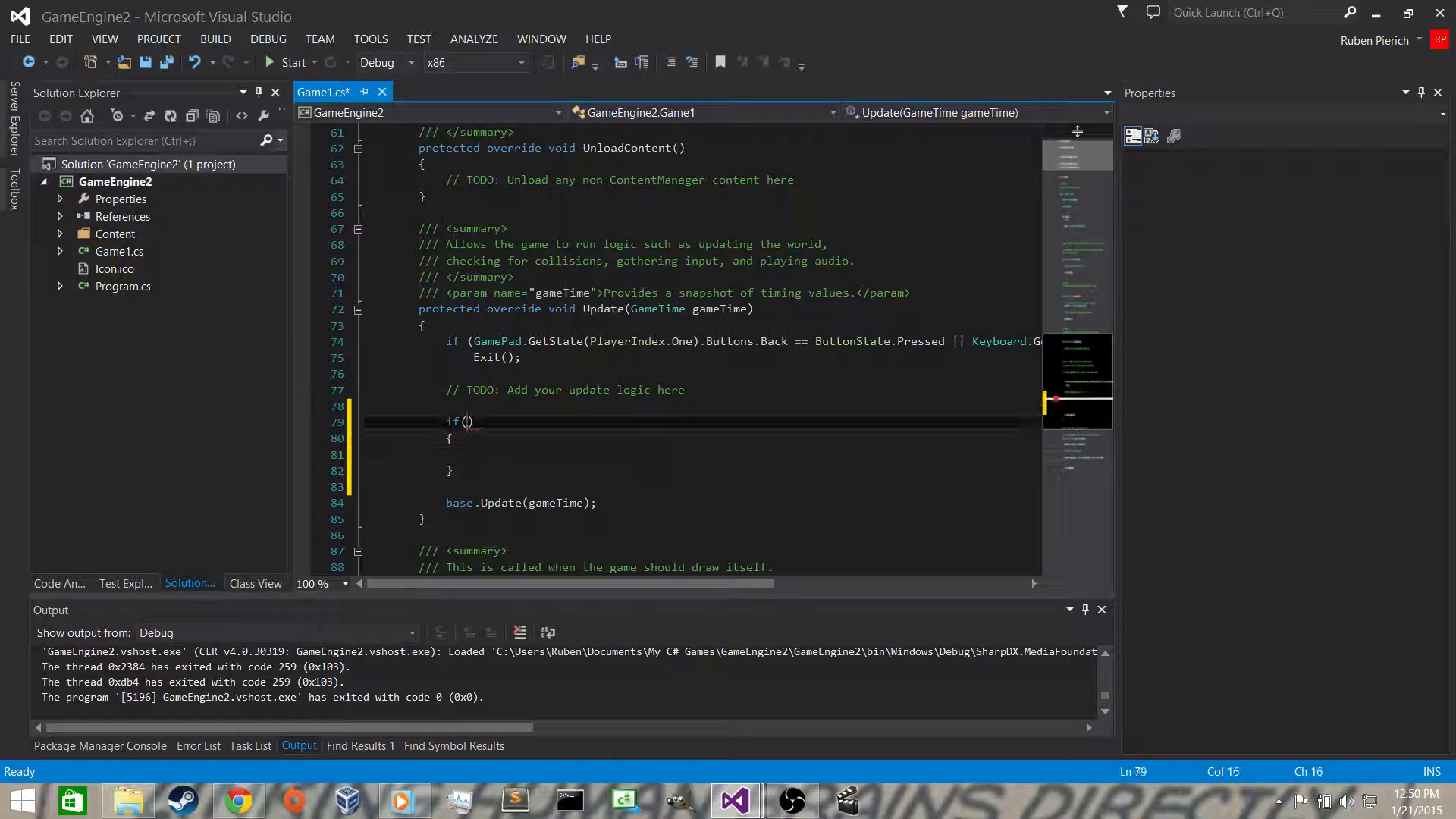
# Step: Write the condition Keyboard.GetState().IsKeyDown(Keys.Right) in the if
pyautogui.write('K')
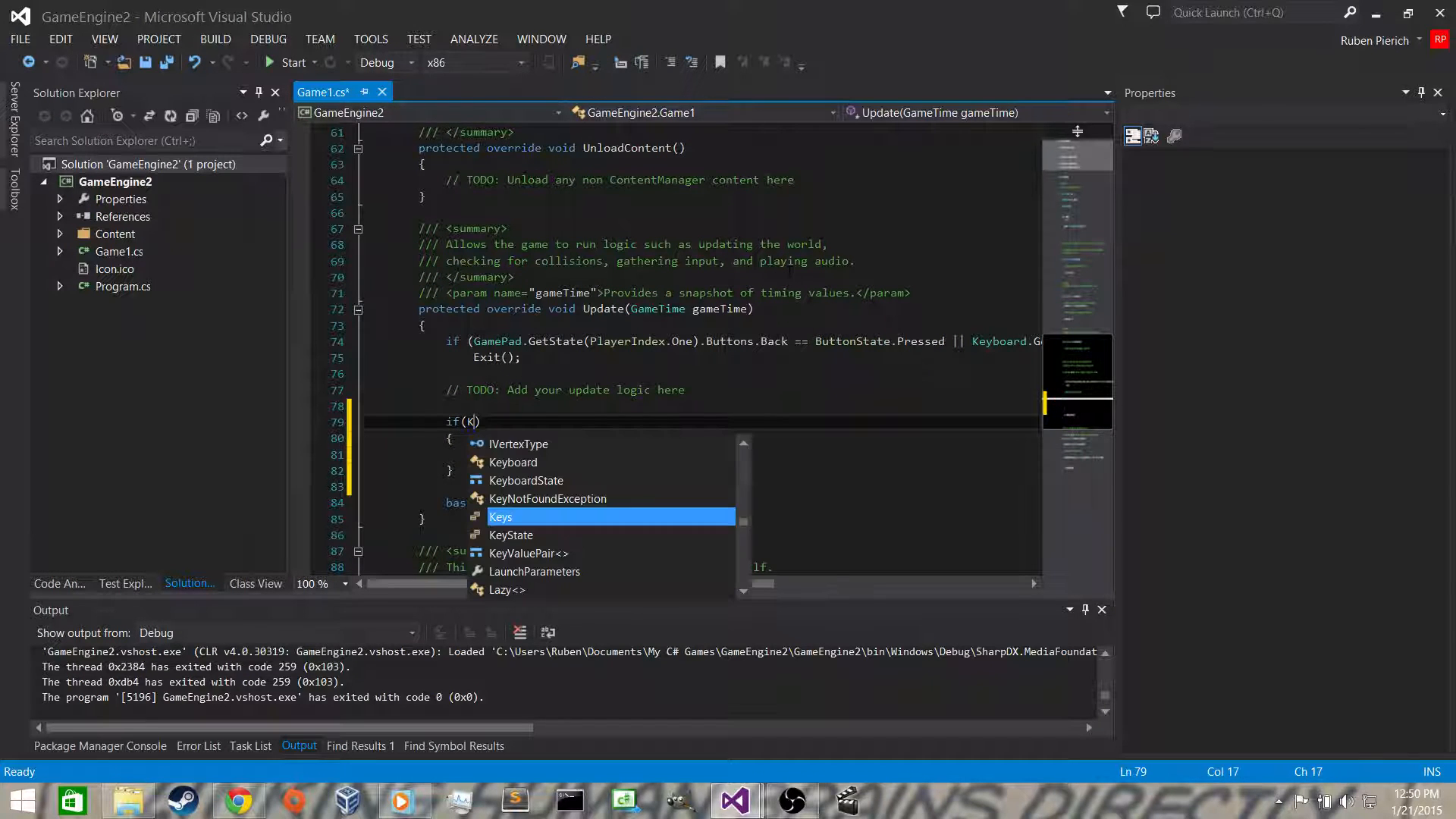
pyautogui.write('eyBo')
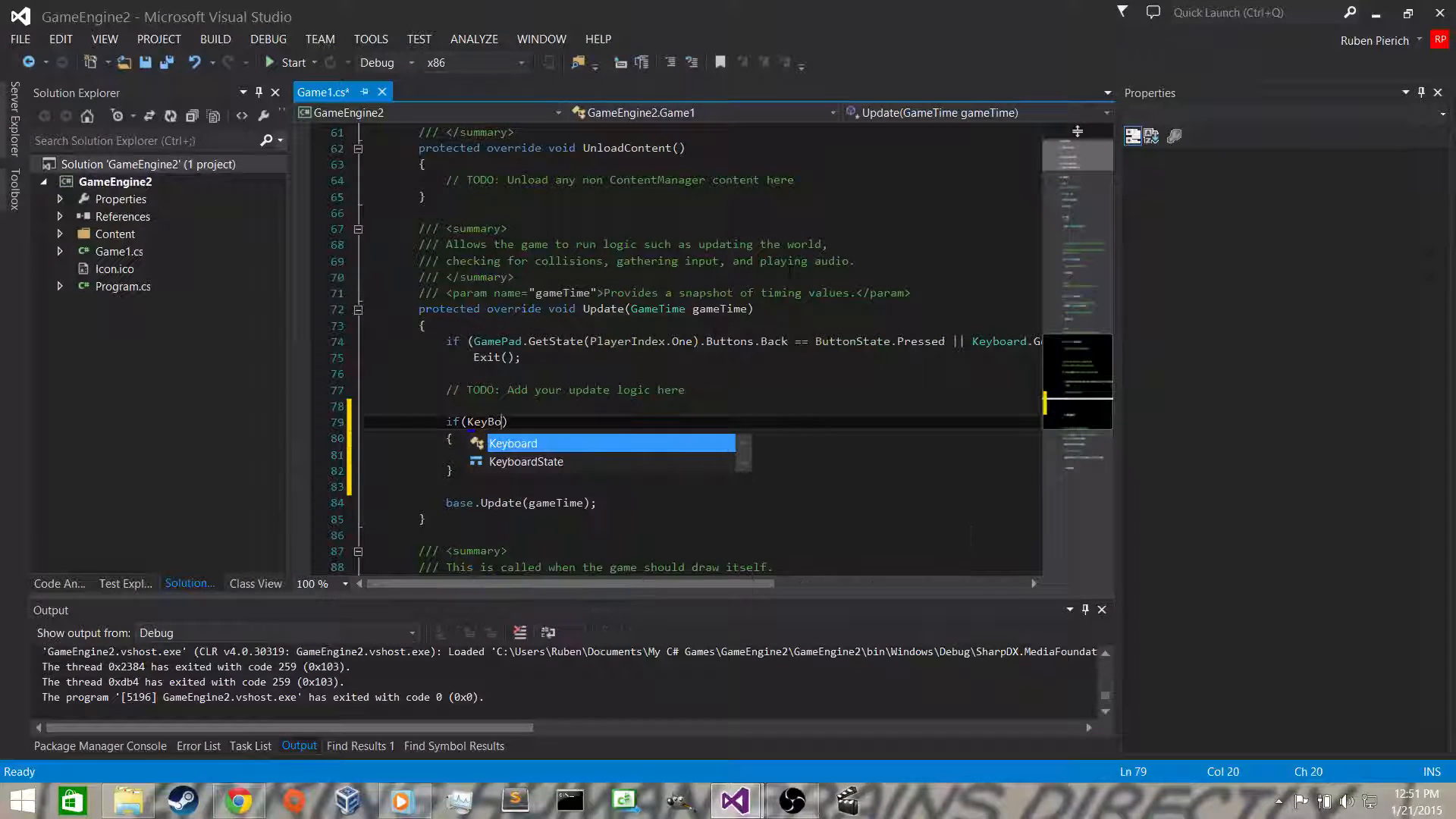
pyautogui.write('board.GetState(')
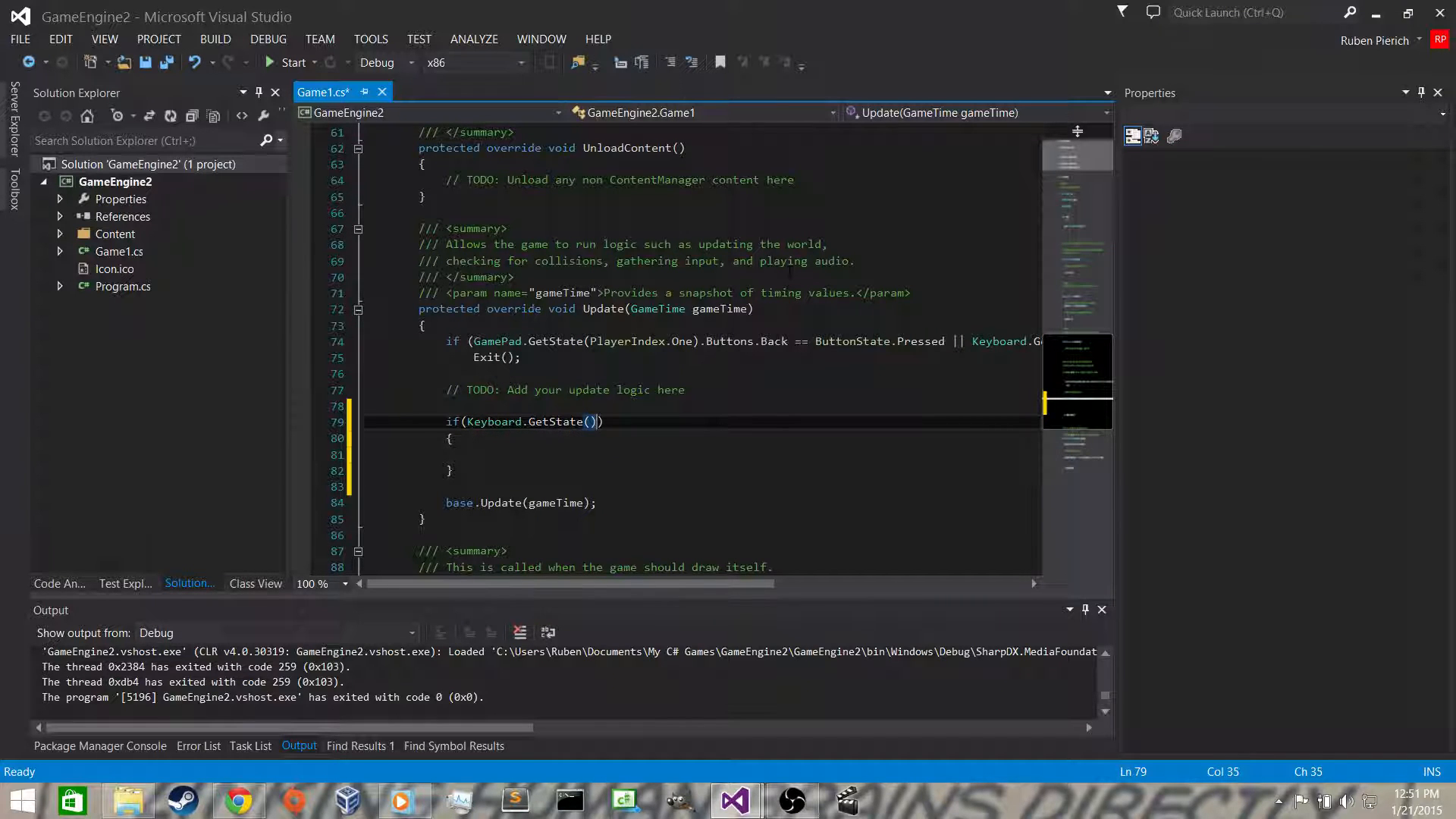
pyautogui.write('.')
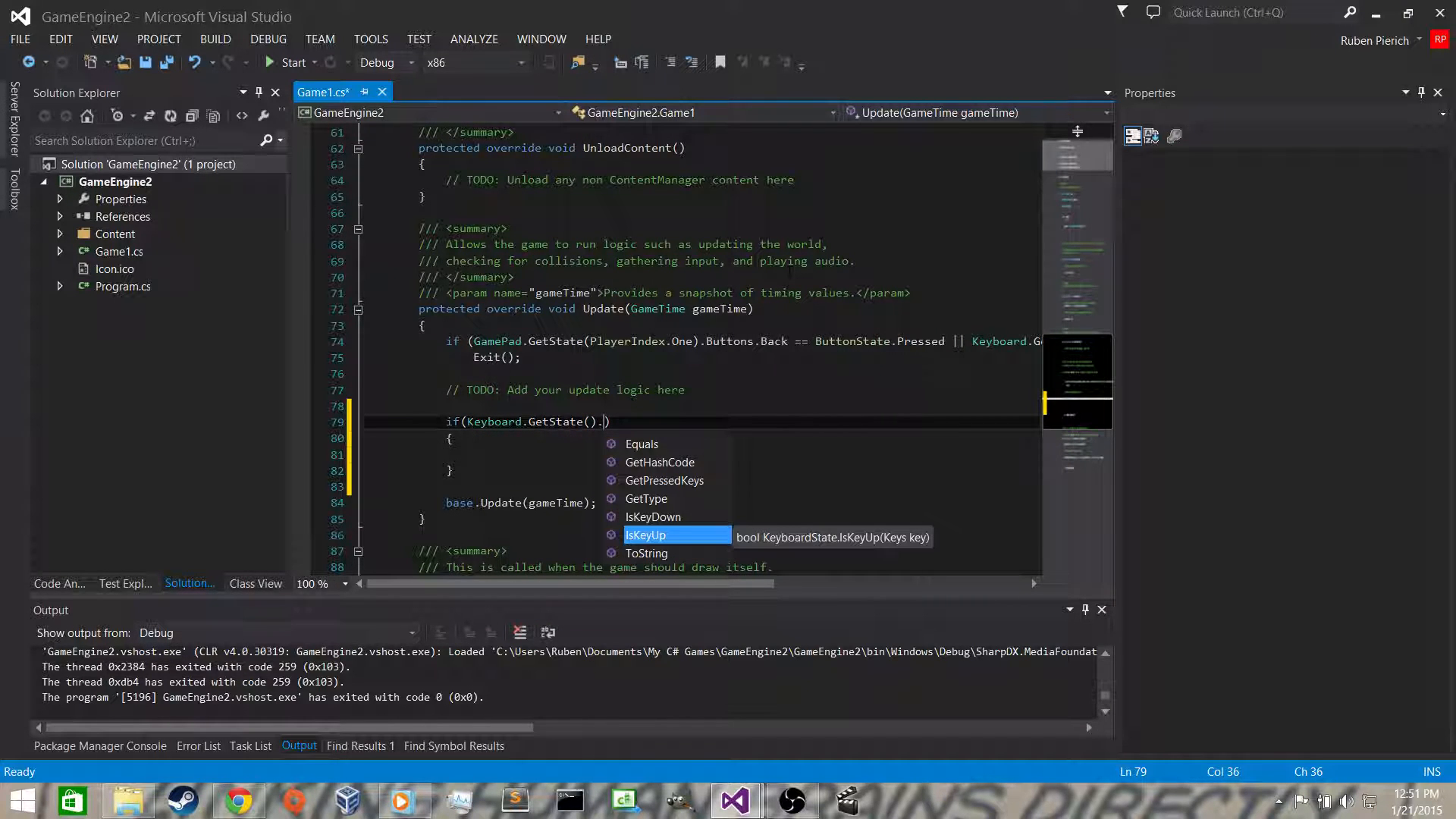
pyautogui.write('iskey')
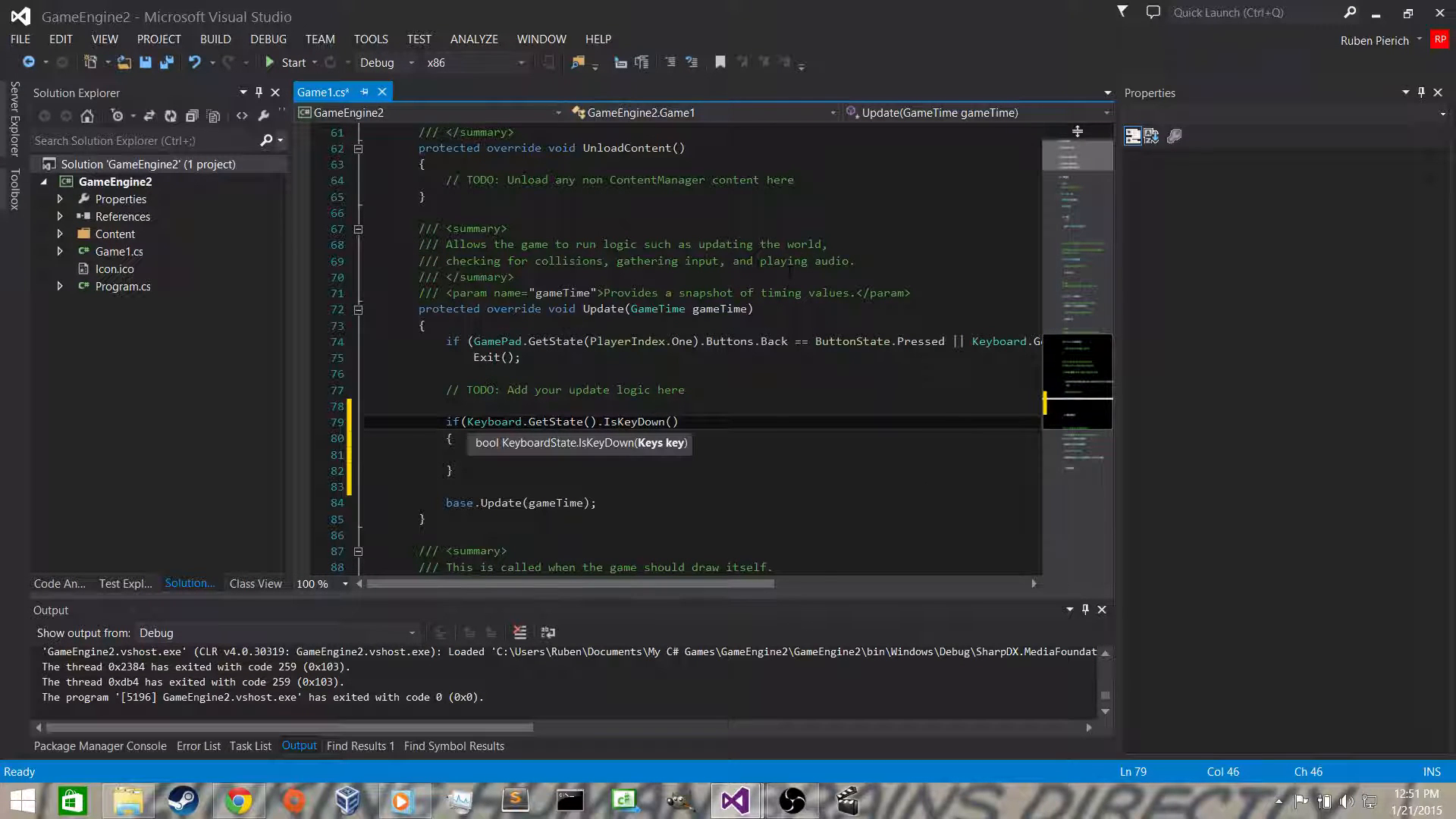
pyautogui.write('Keys.Right')
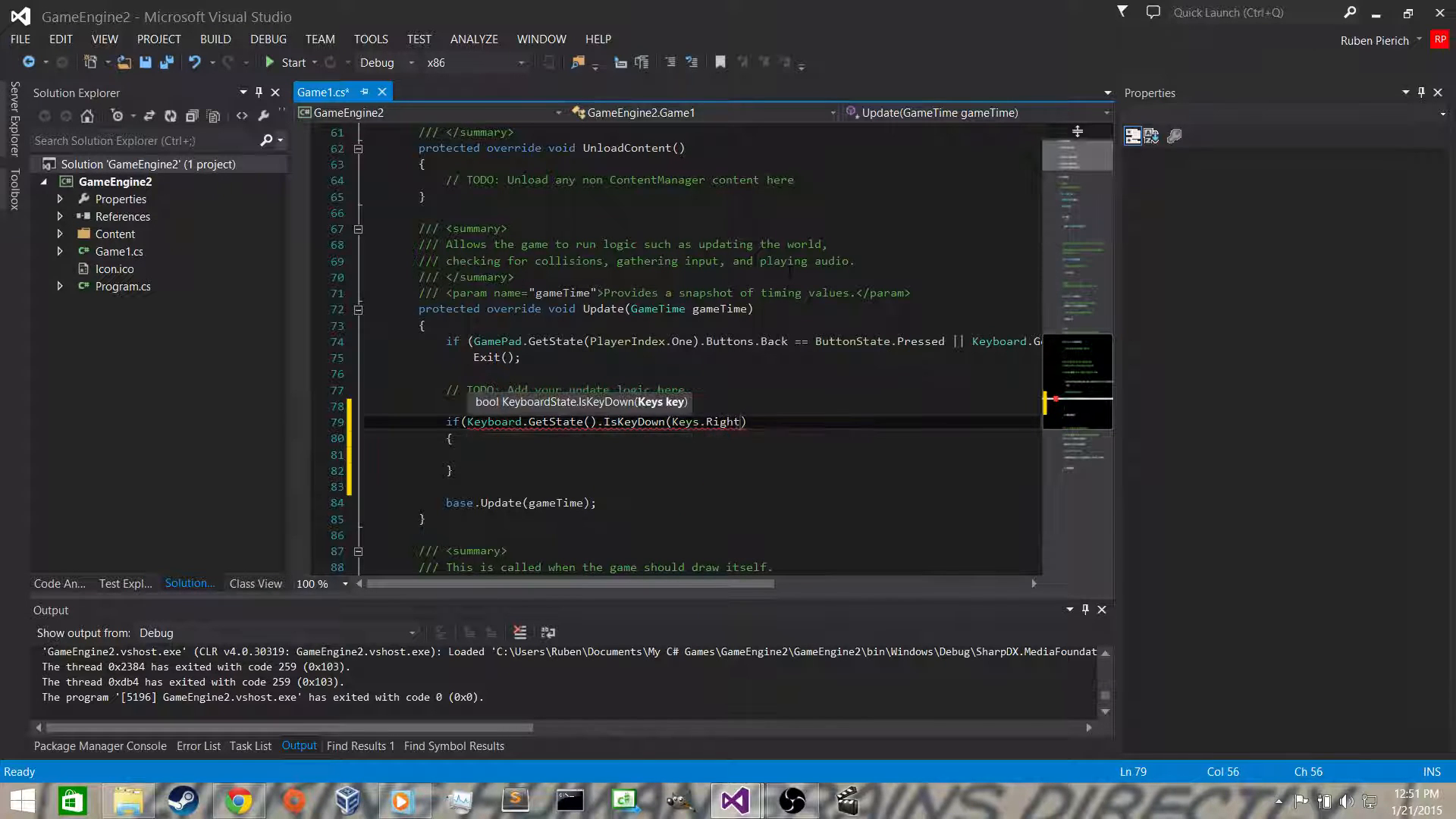
pyautogui.write(')')
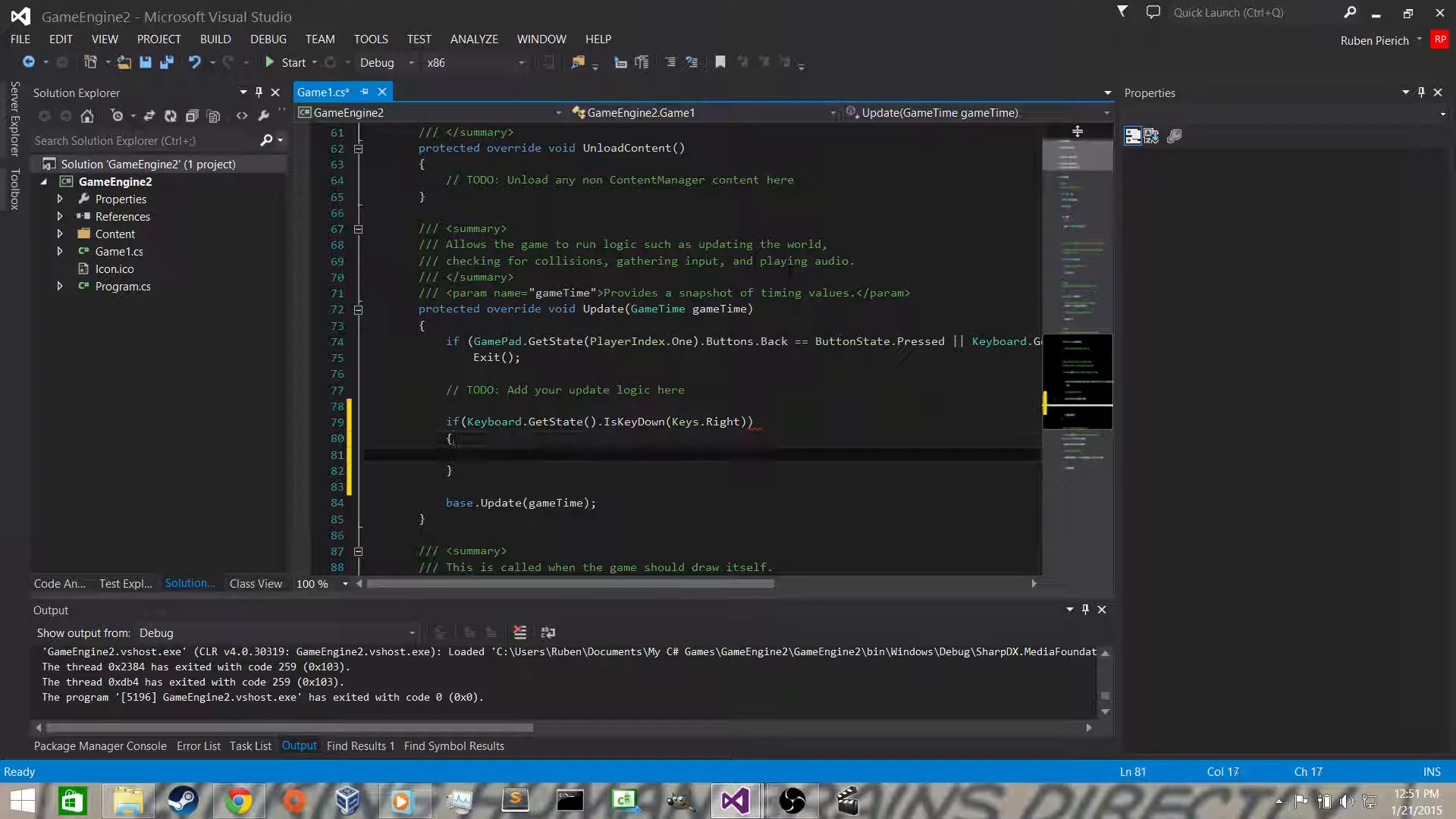
# Step: Add spriteXValue = spriteXValue + 1; inside the block and save the file
pyautogui.write('spriteXValue = spriteXValue + 1;')
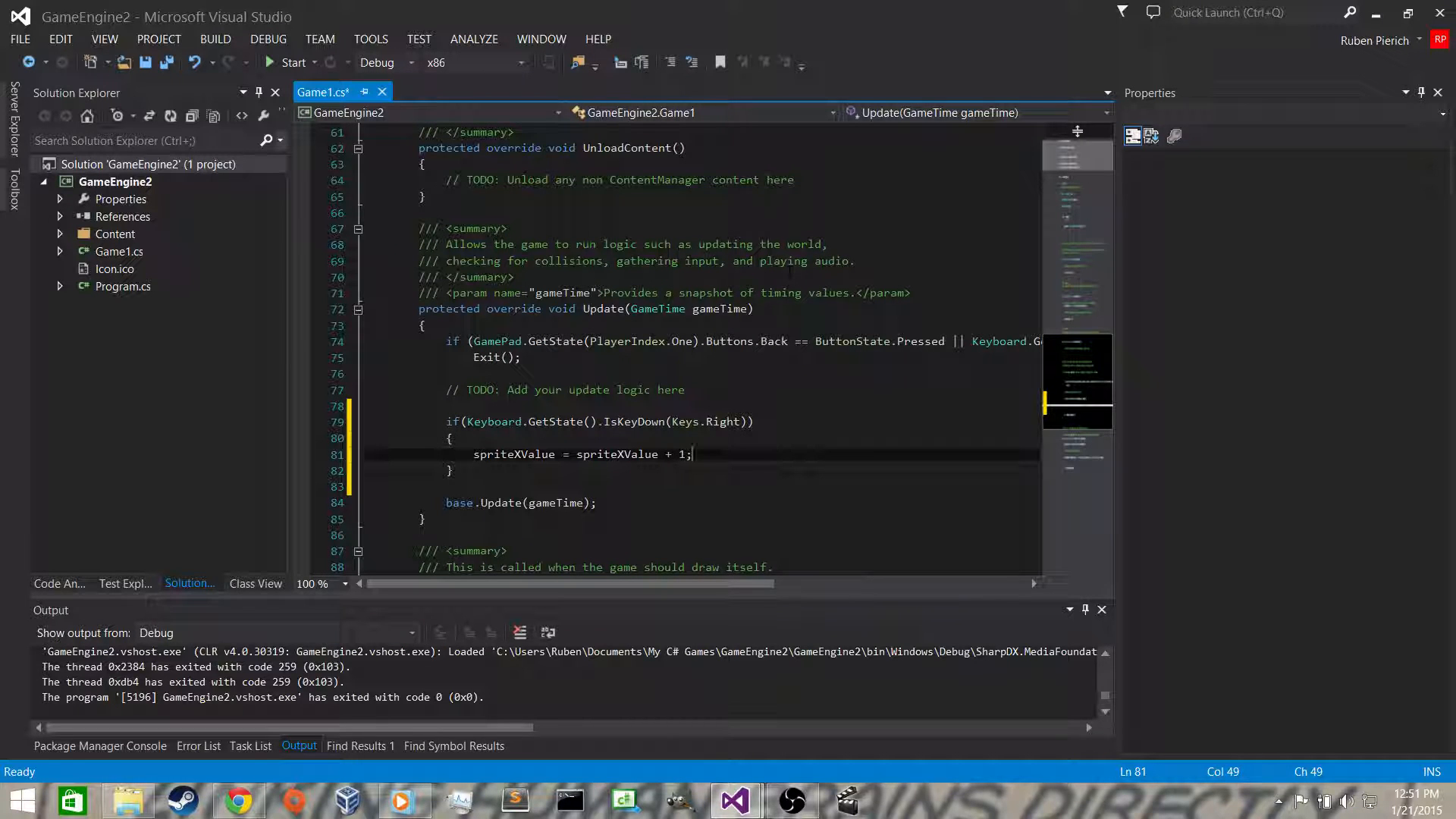
pyautogui.doubleClick(684, 422)
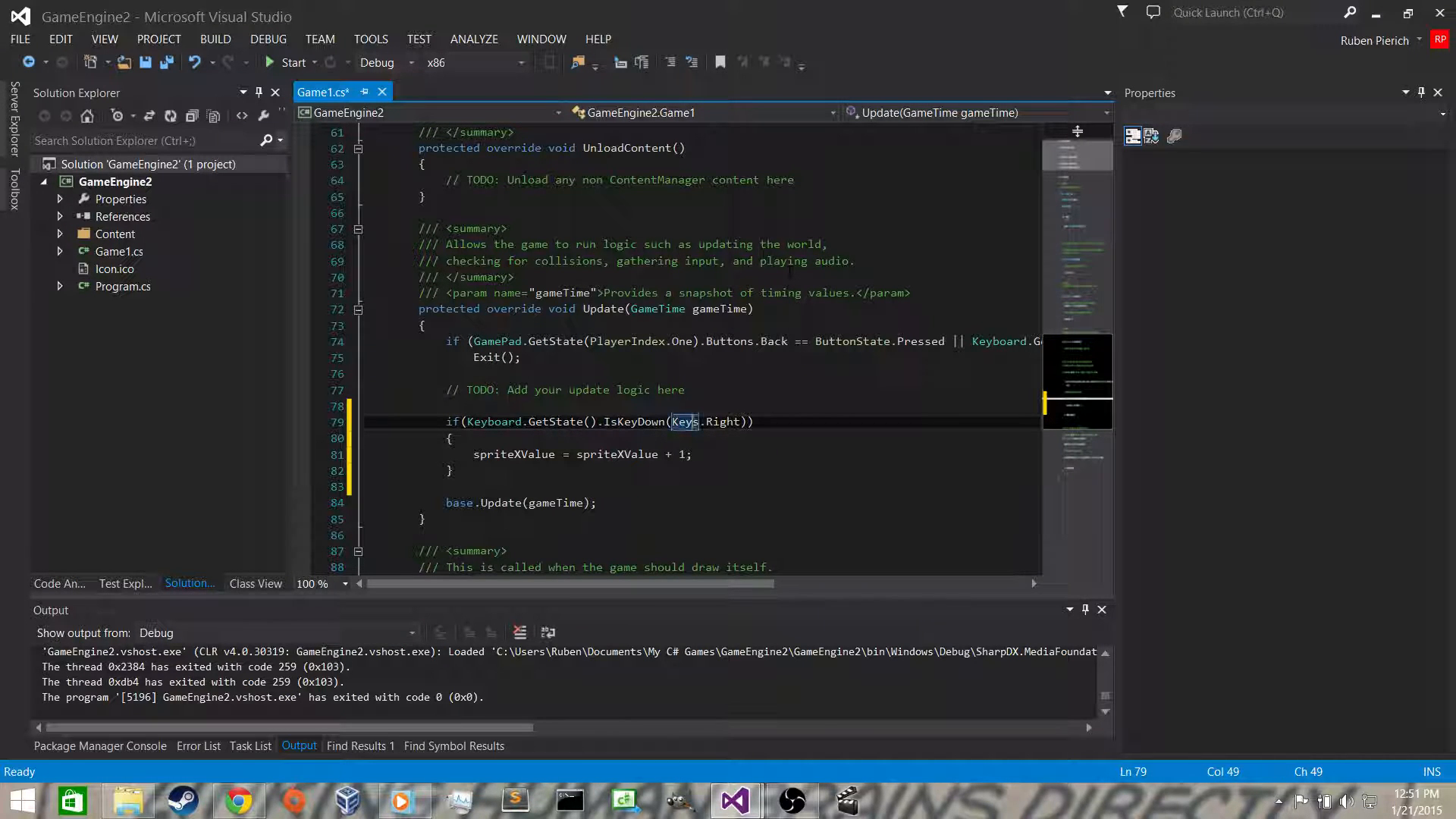
pyautogui.press('ctrl+s')
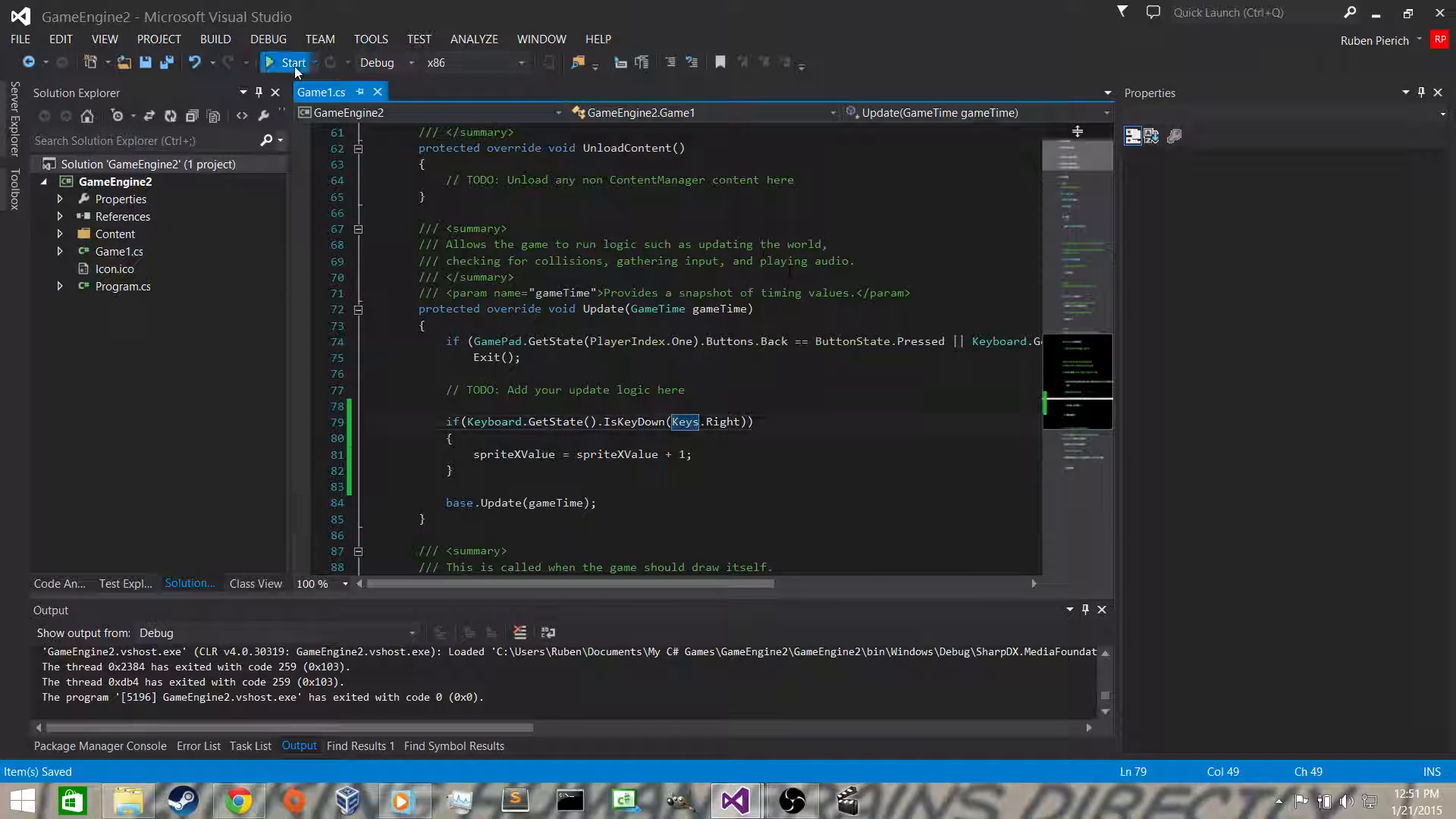
pyautogui.click(291, 63)
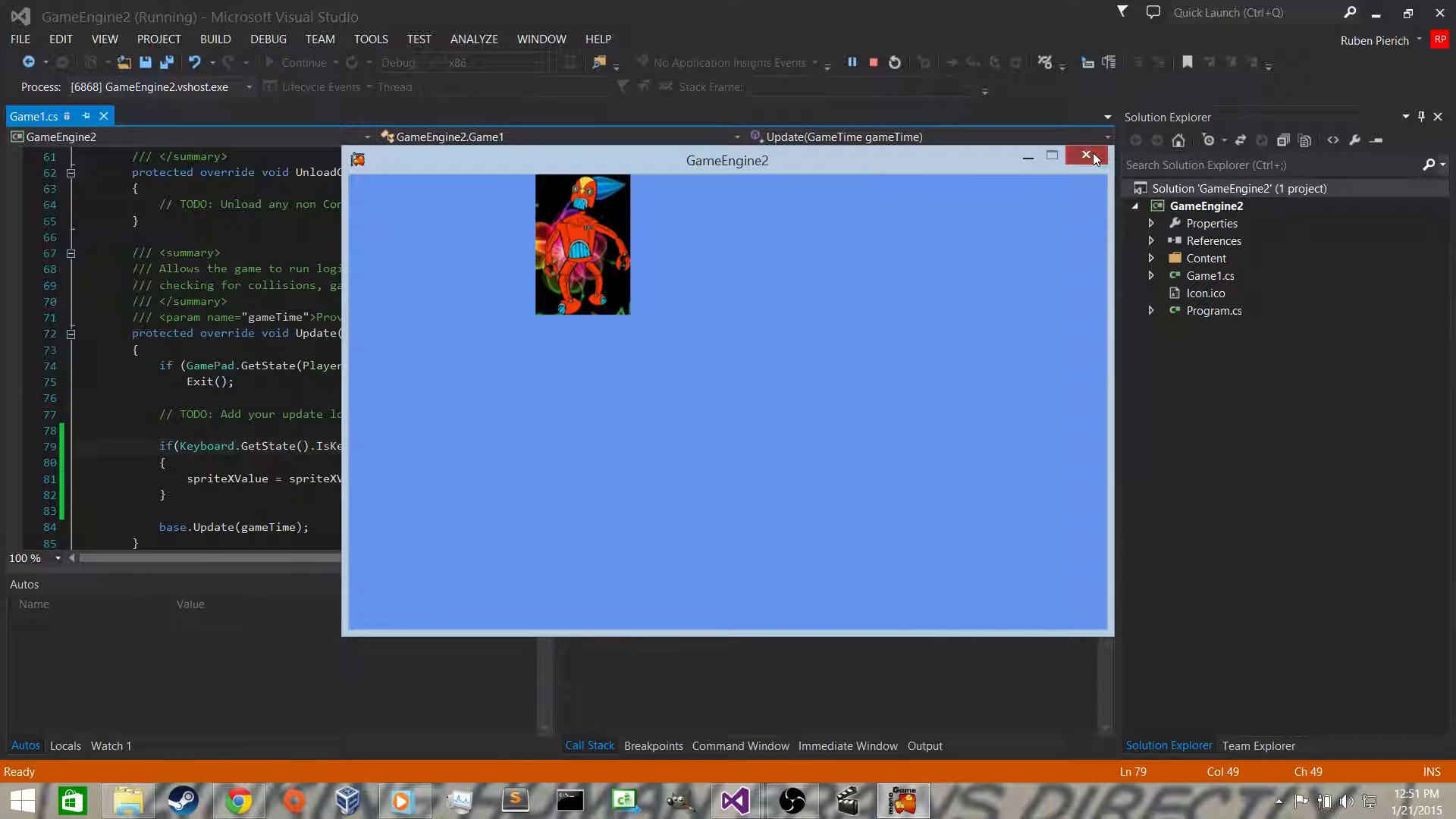
pyautogui.click(1086, 155)
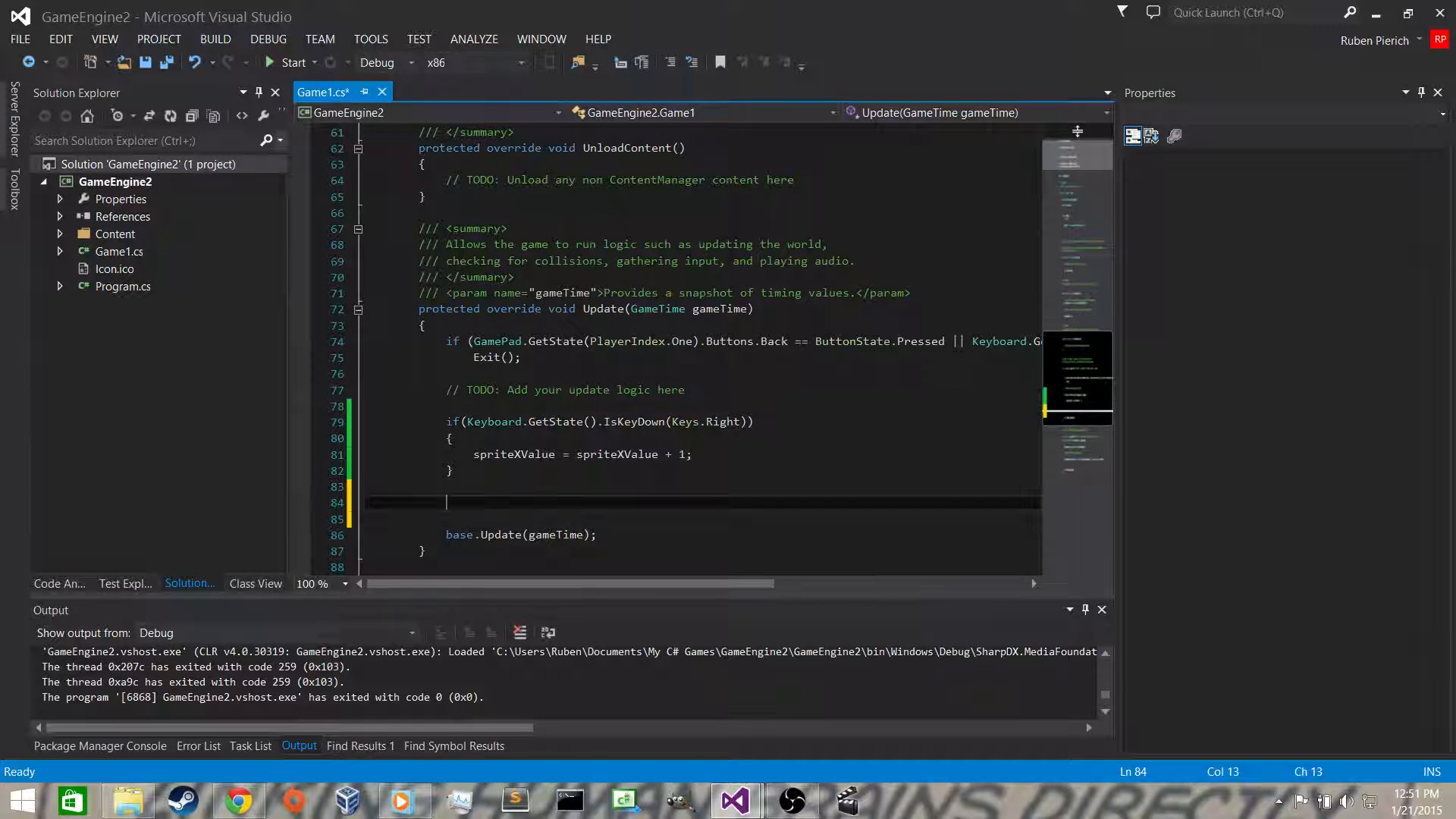
# Step: Add a second if with Keyboard.GetState().IsKeyDown(Keys.Left)
pyautogui.write('if(')
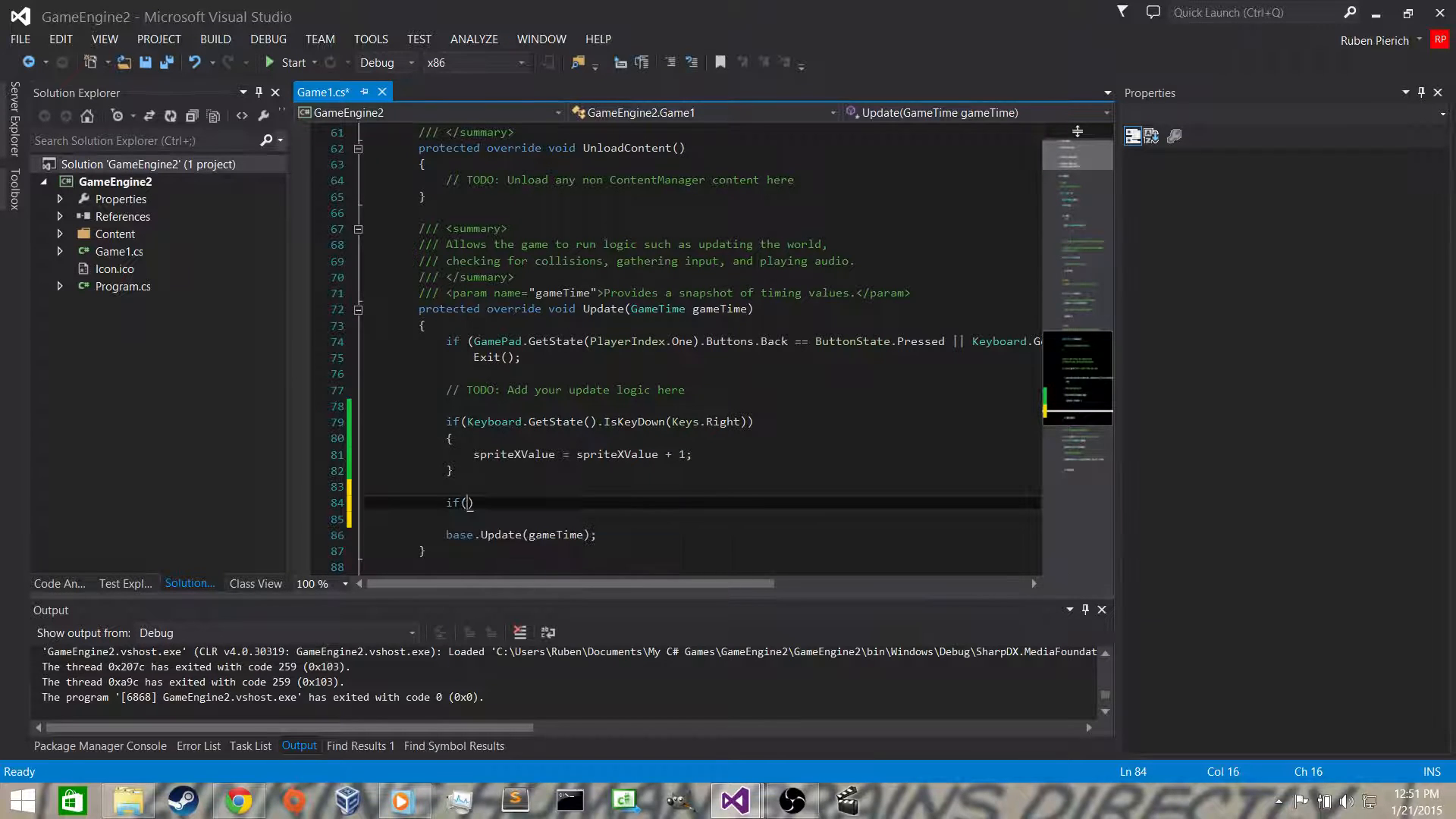
pyautogui.write('KeyboardS')
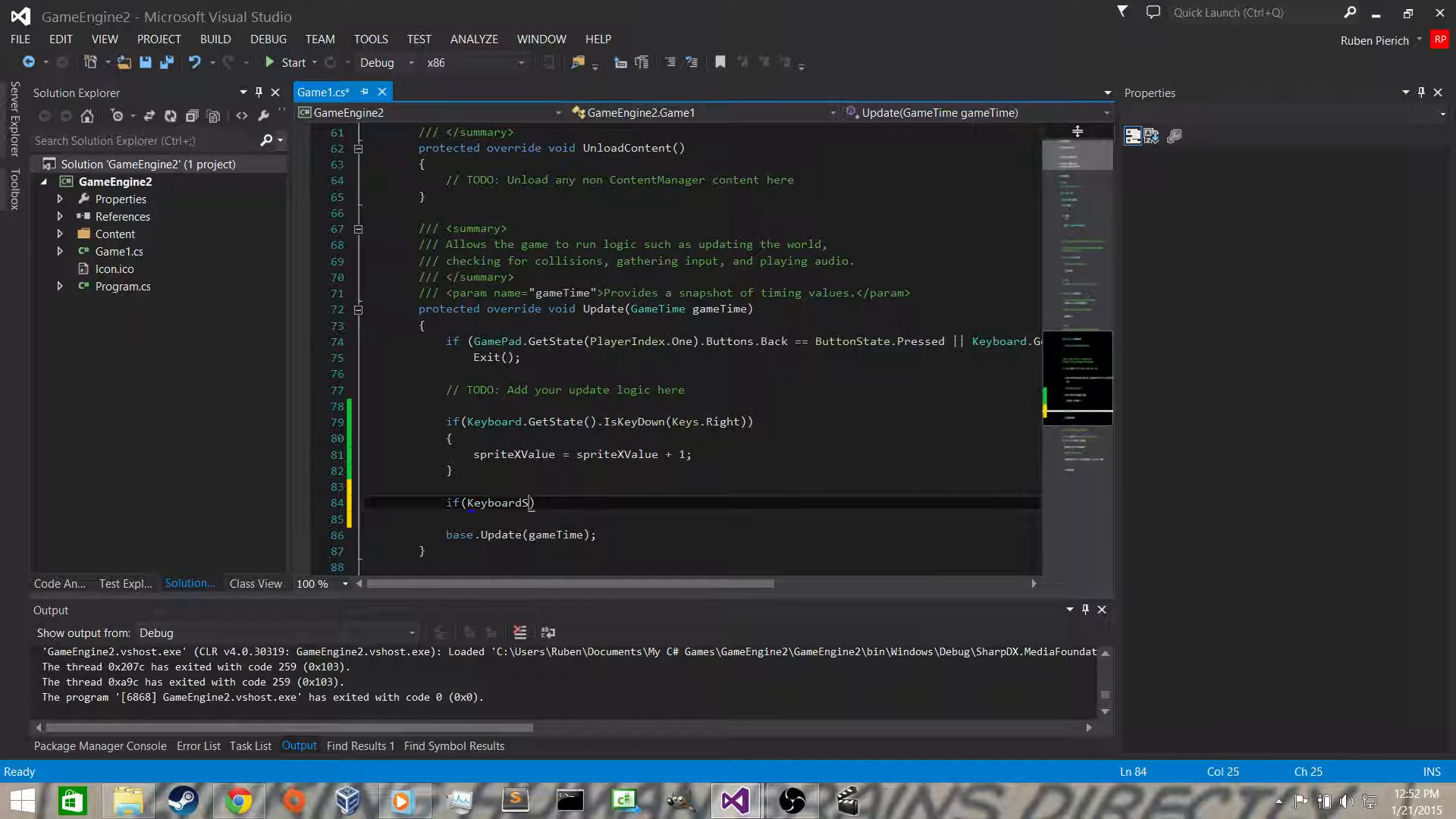
pyautogui.write('.GetState')
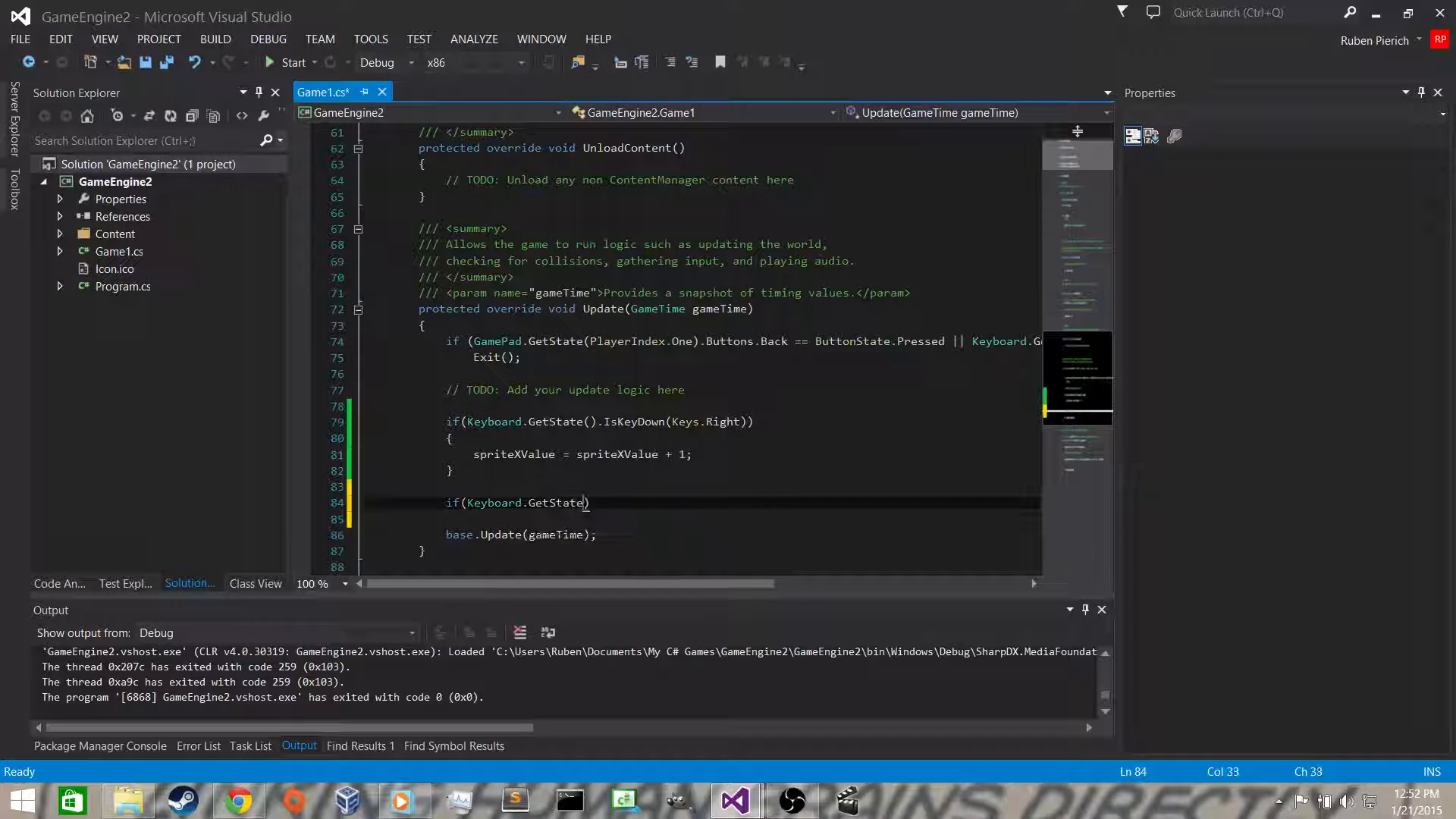
pyautogui.write('.IsK')
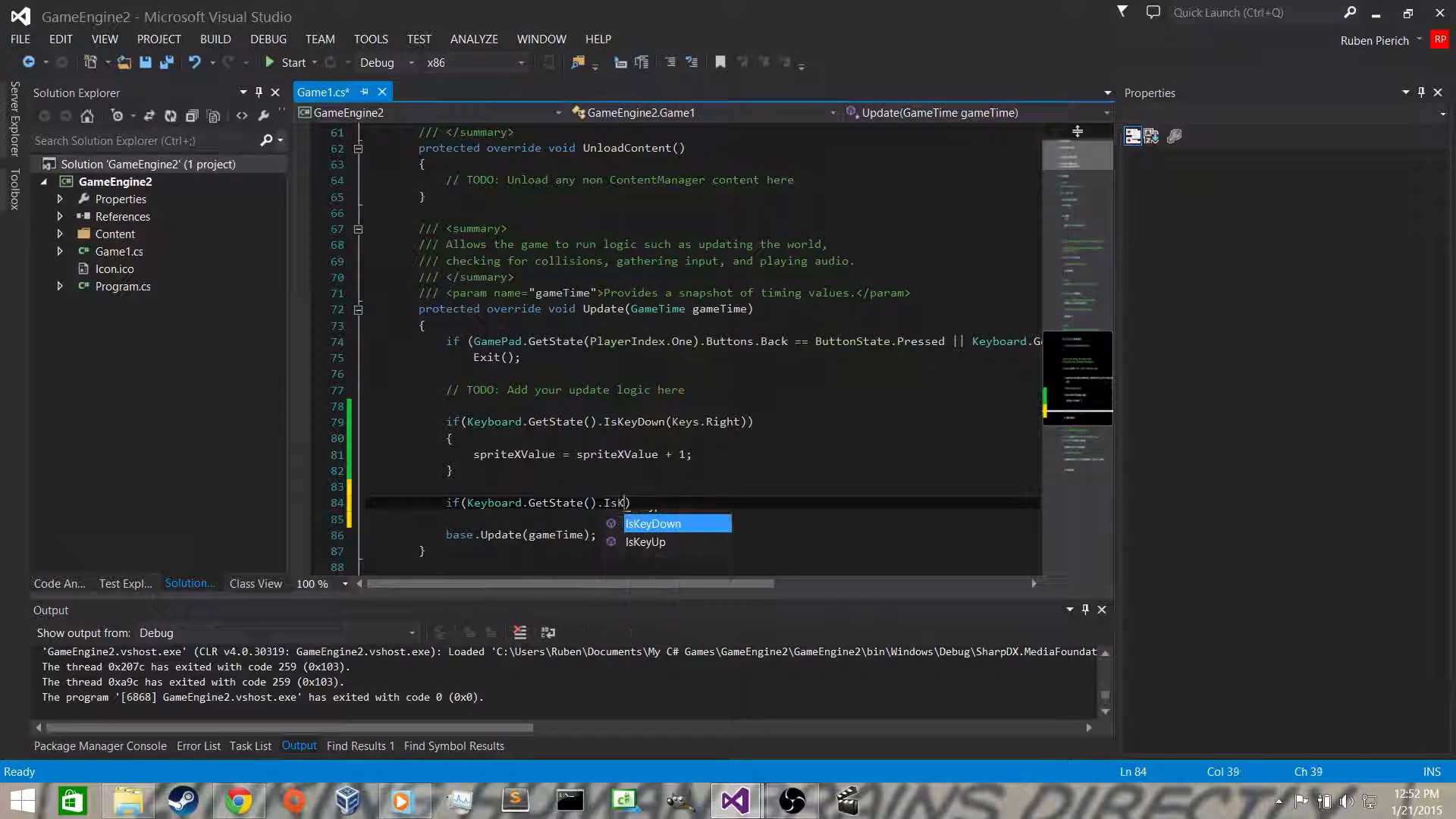
pyautogui.write('KeyDown(Keys.Left')
pyautogui.click(702, 517)
pyautogui.write('{')
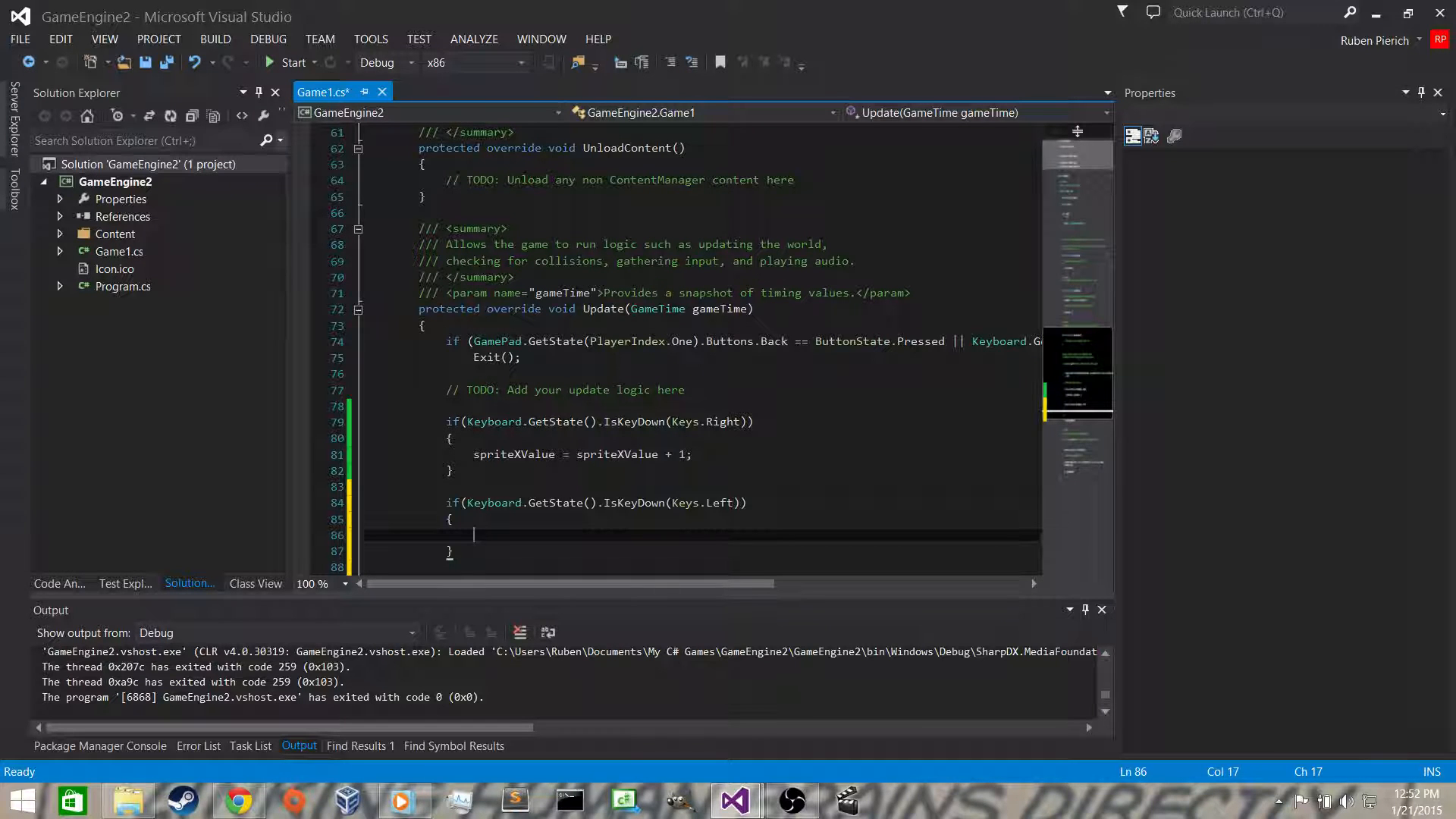
# Step: Put spriteXValue = spriteXValue - 1; inside it and run the game
pyautogui.write('sprite')
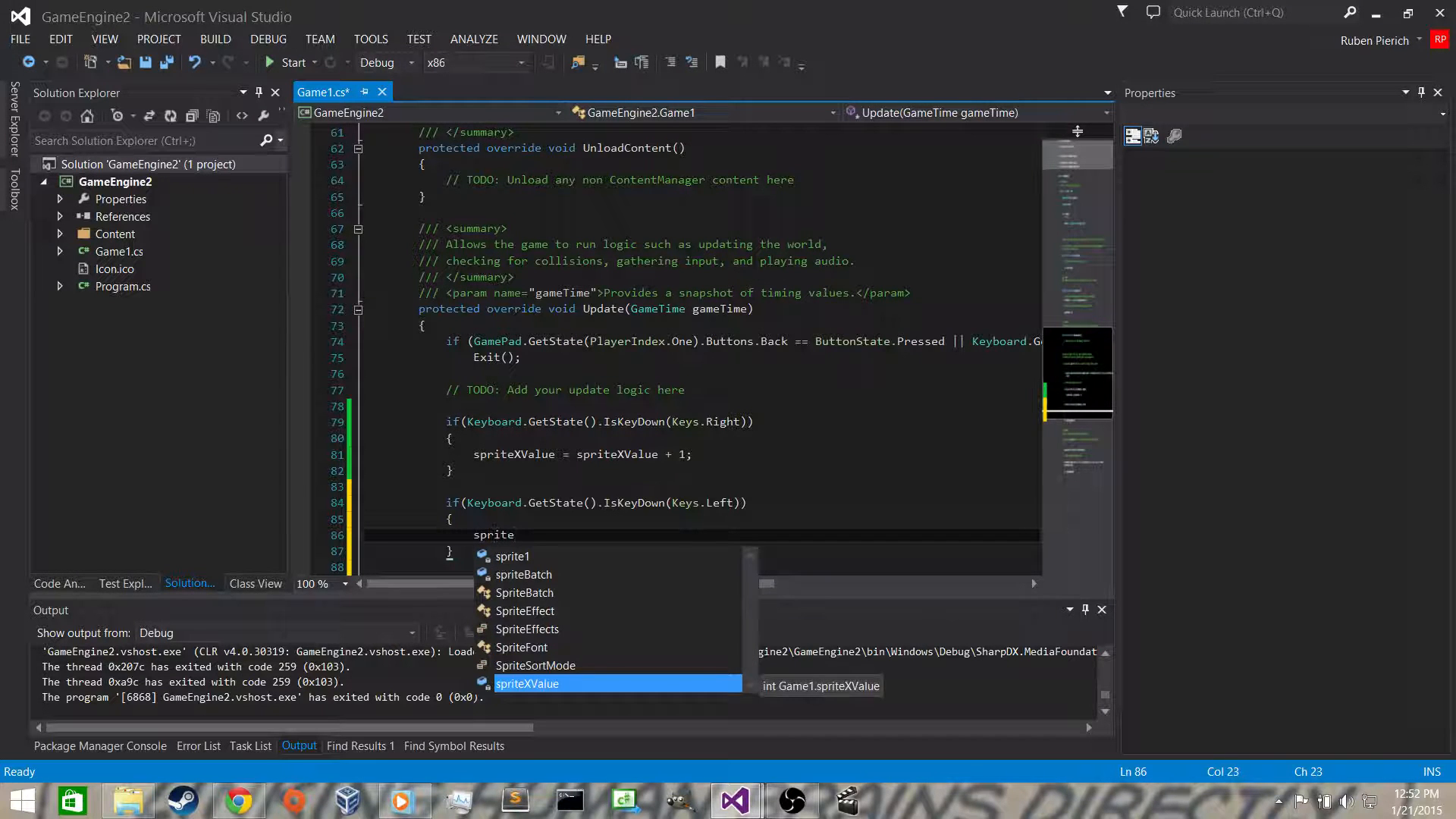
pyautogui.write('XValue = spriteXValue - 1;')
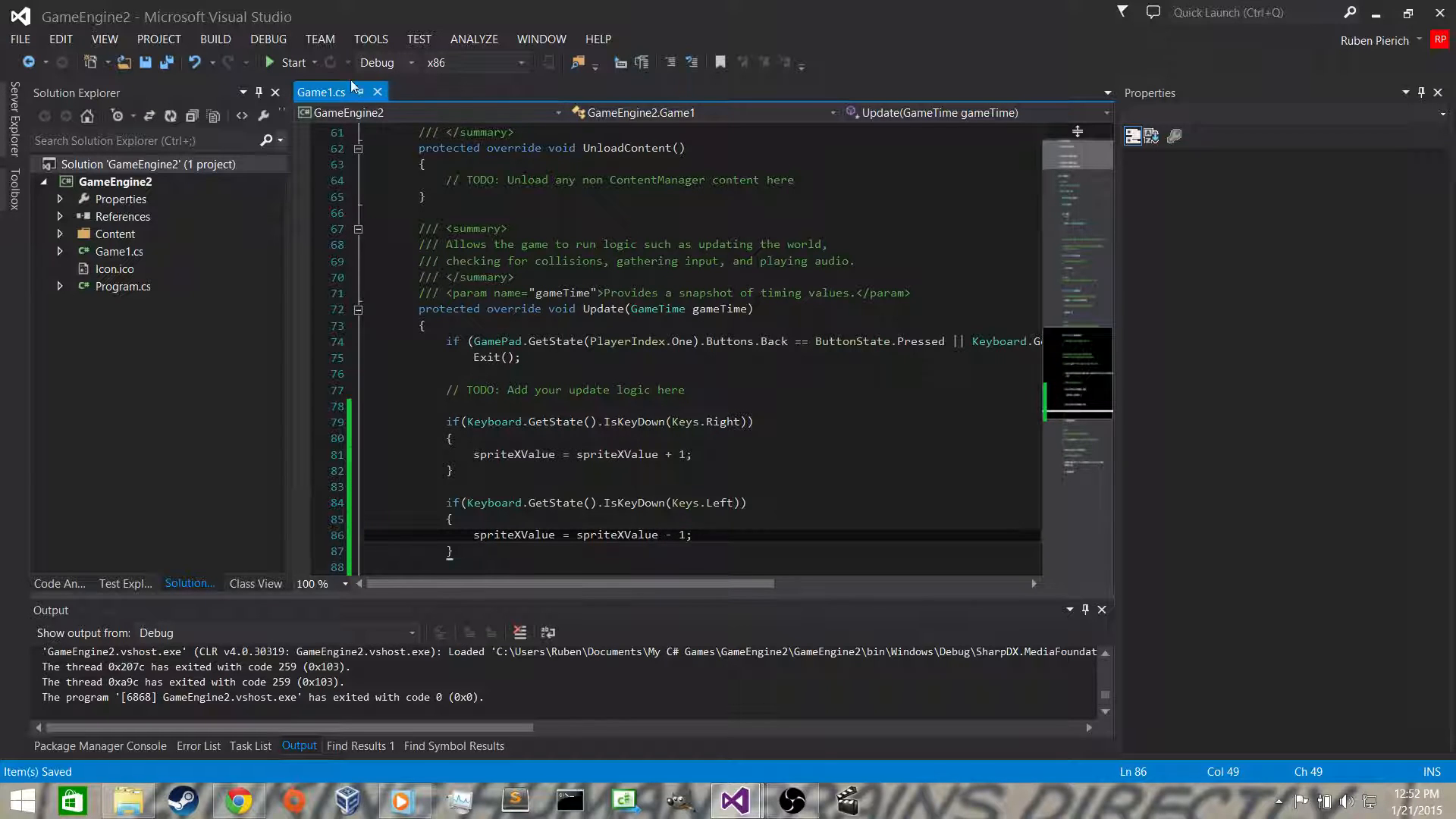
pyautogui.click(285, 62)
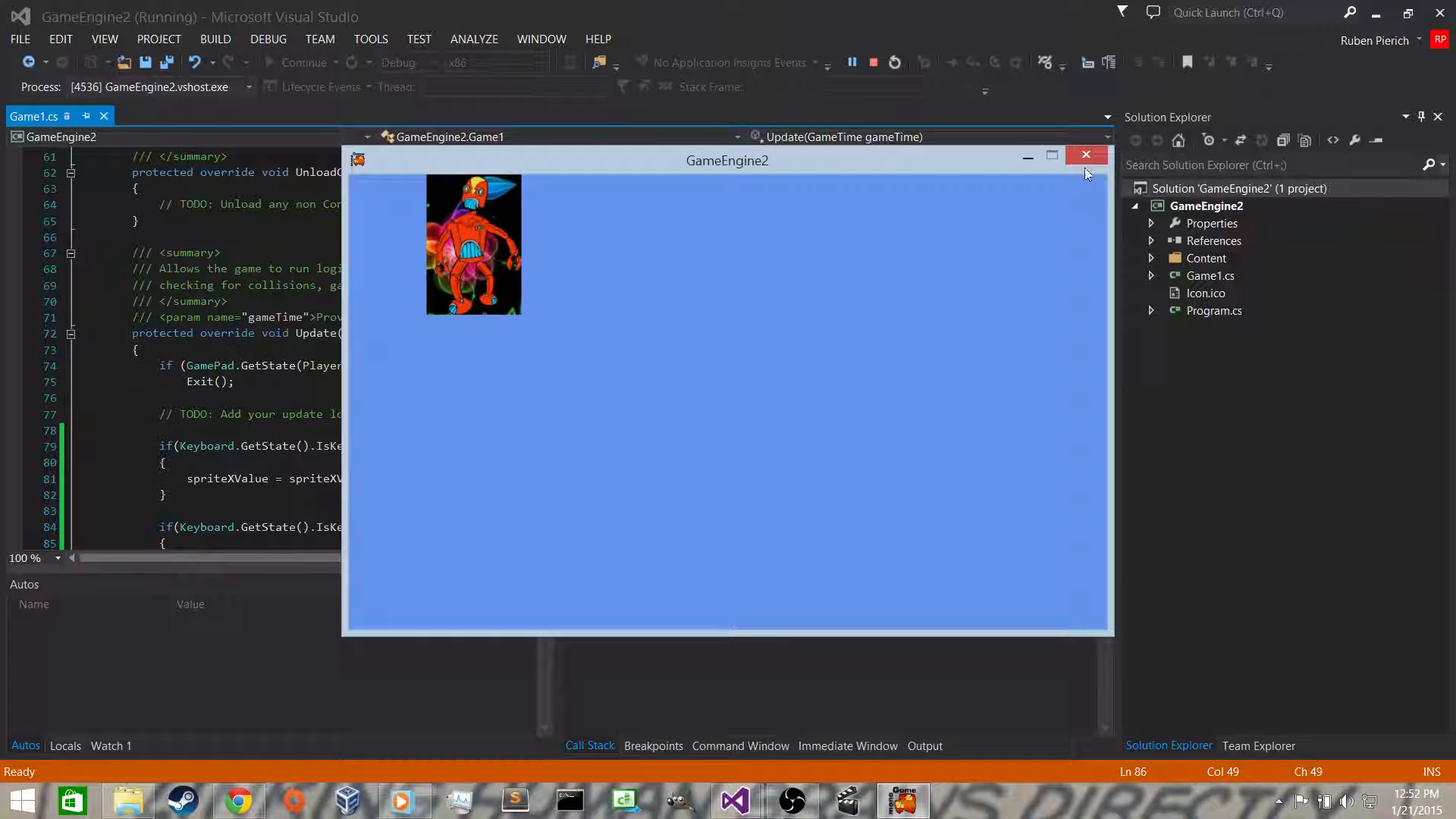
# Step: Close the game window after testing the arrow-key movement
pyautogui.click(1086, 155)
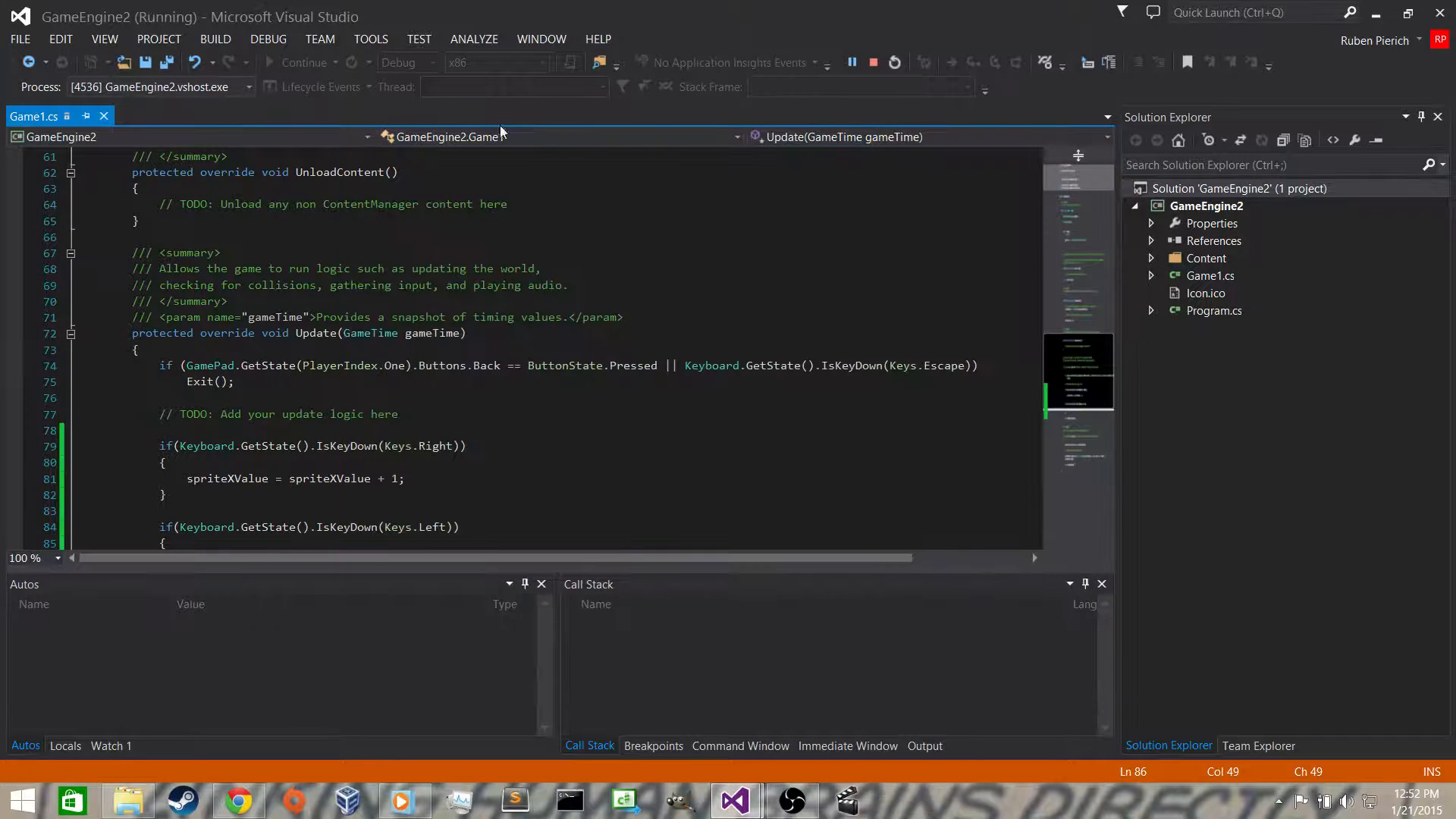